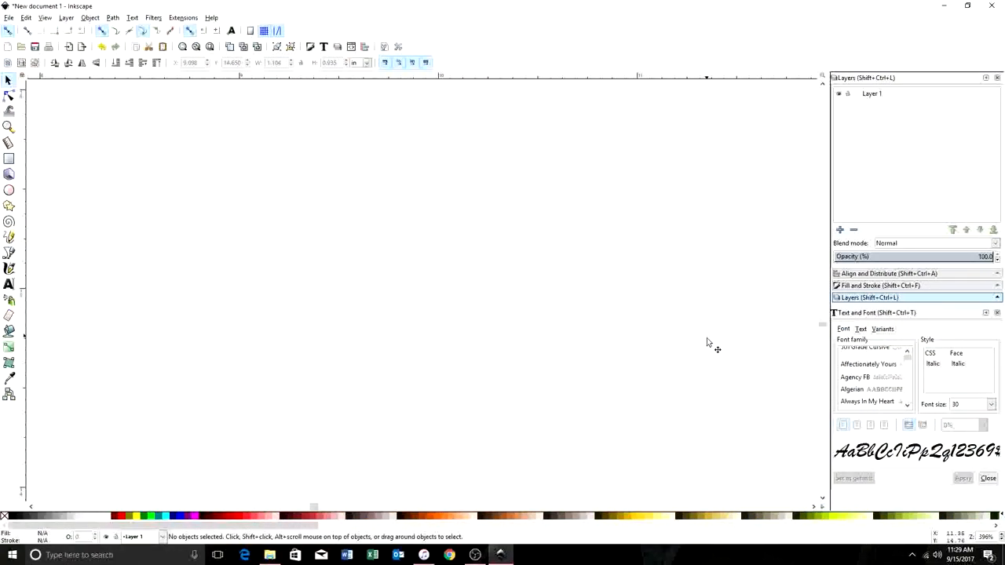
{"action": "mouse_move", "coordinate": [704, 347]}
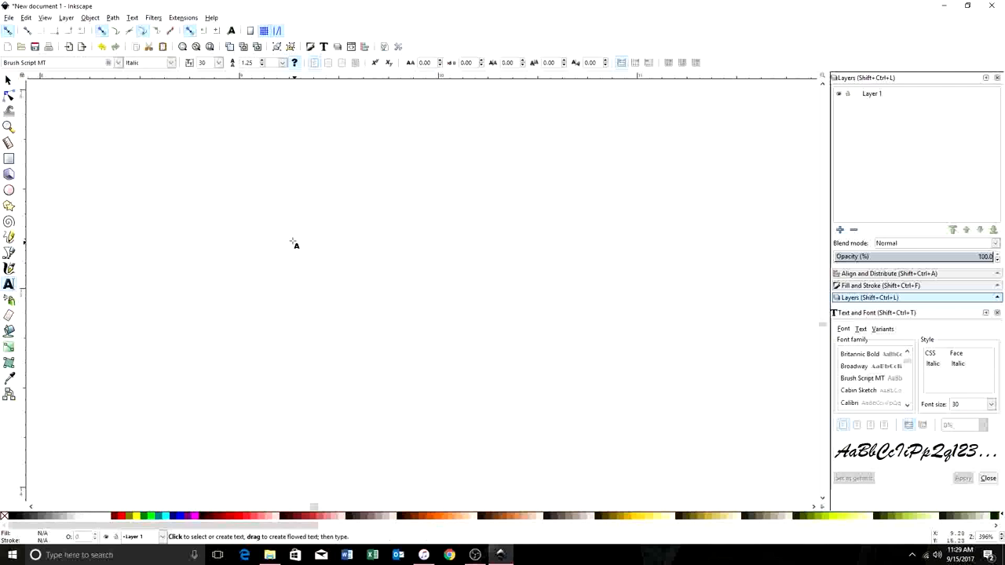
{"action": "mouse_move", "coordinate": [288, 228]}
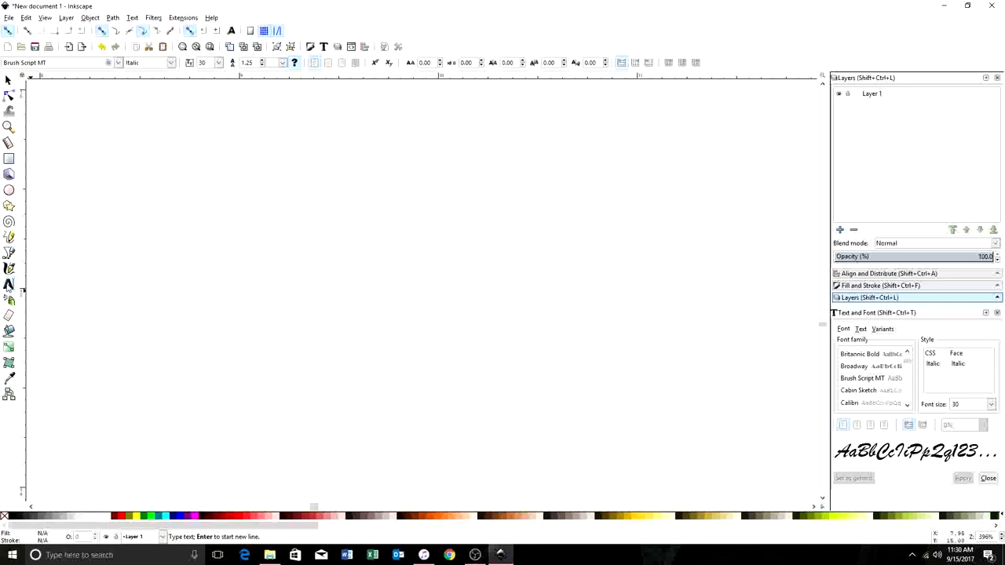
{"action": "mouse_move", "coordinate": [10, 286]}
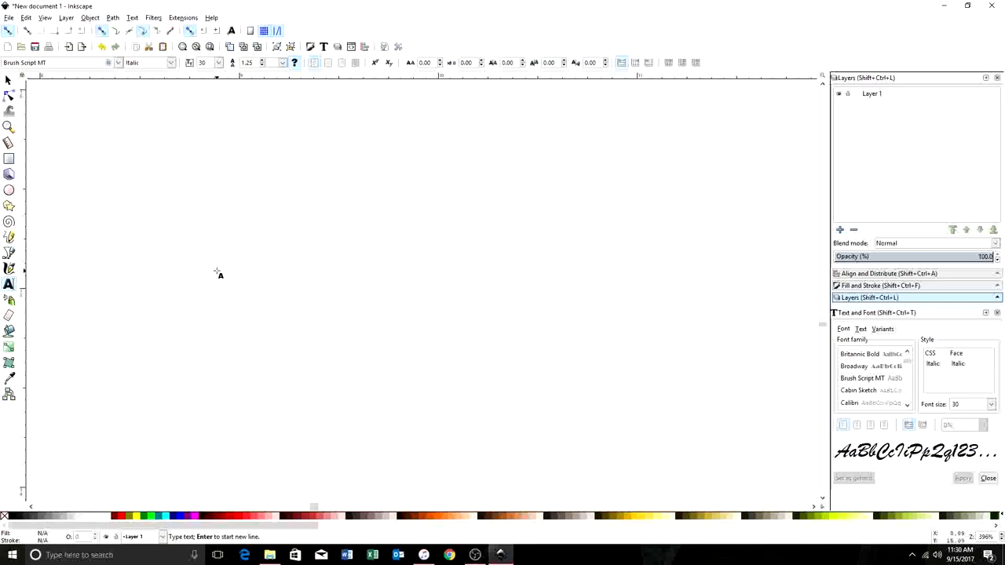
Type the script text 'Welcome to Word Art' as one text object.
{"action": "type", "text": "Welcome to"}
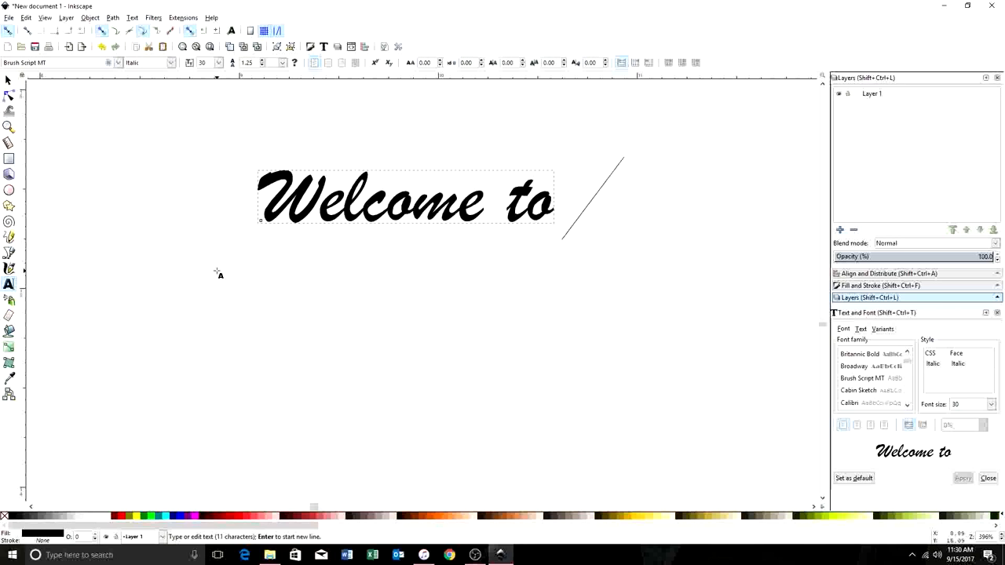
{"action": "type", "text": "Work"}
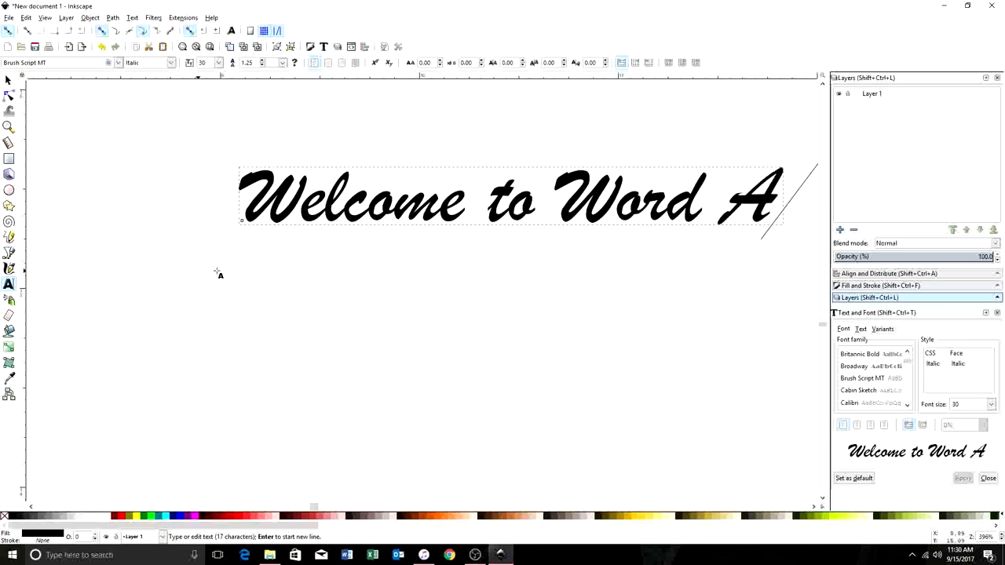
{"action": "type", "text": "rt"}
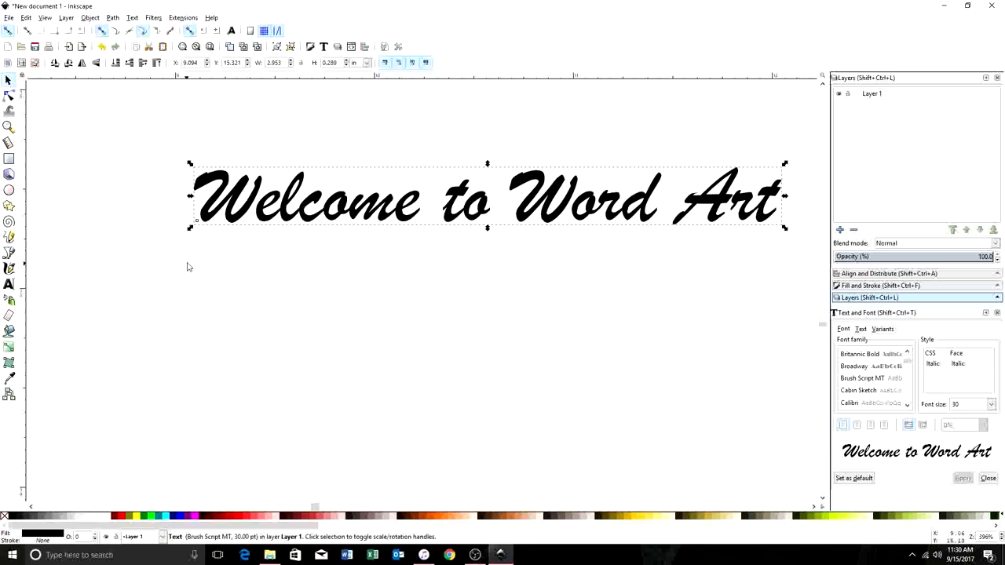
{"action": "mouse_move", "coordinate": [444, 300]}
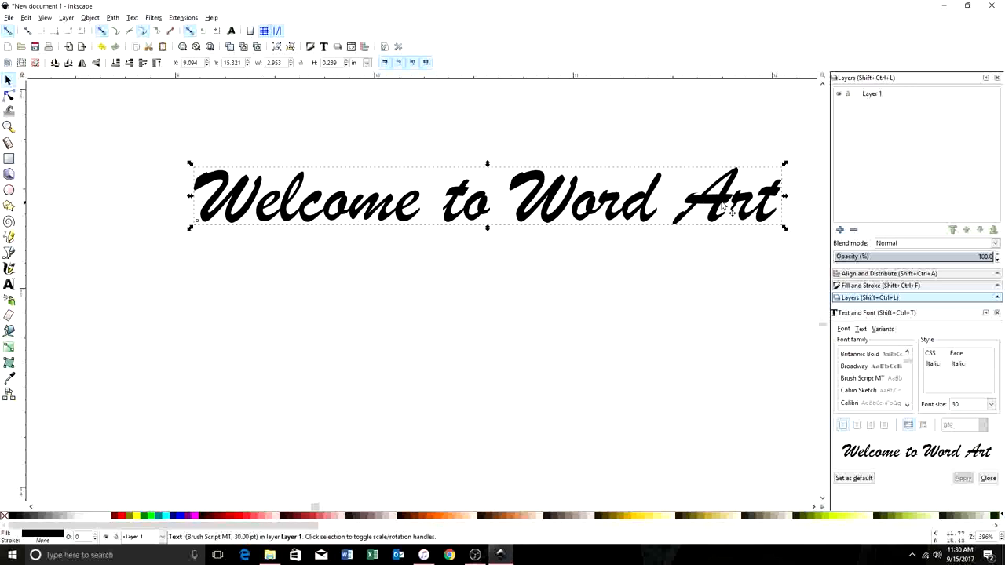
{"action": "mouse_move", "coordinate": [392, 191]}
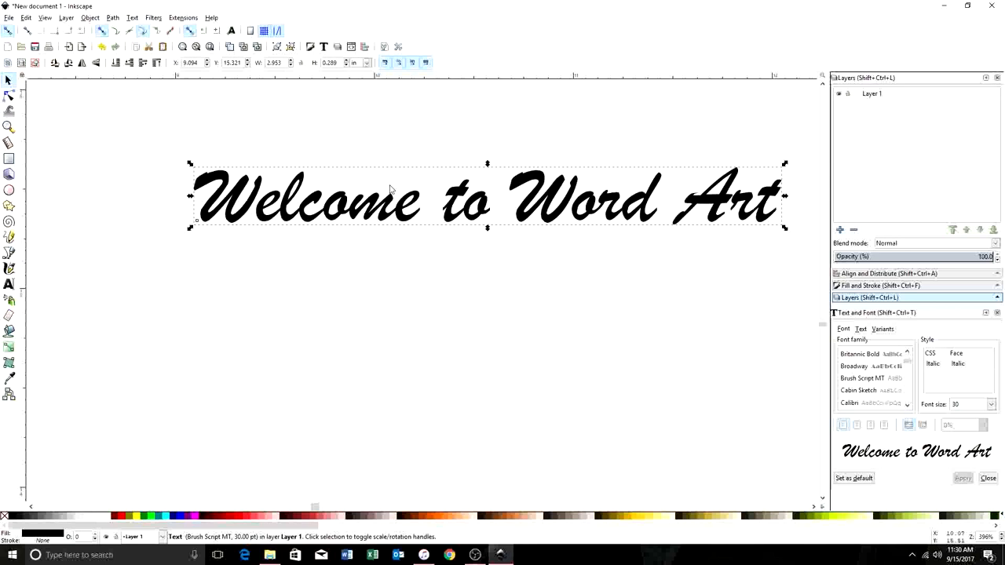
{"action": "mouse_move", "coordinate": [349, 220]}
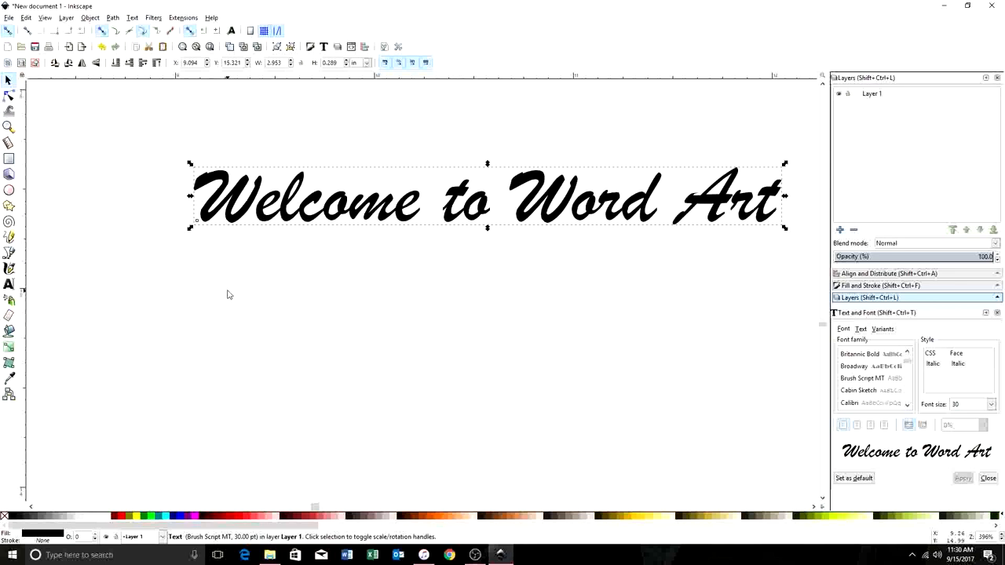
Draw a thin green rectangle under the text, then select it for removal.
{"action": "left_click", "coordinate": [401, 360]}
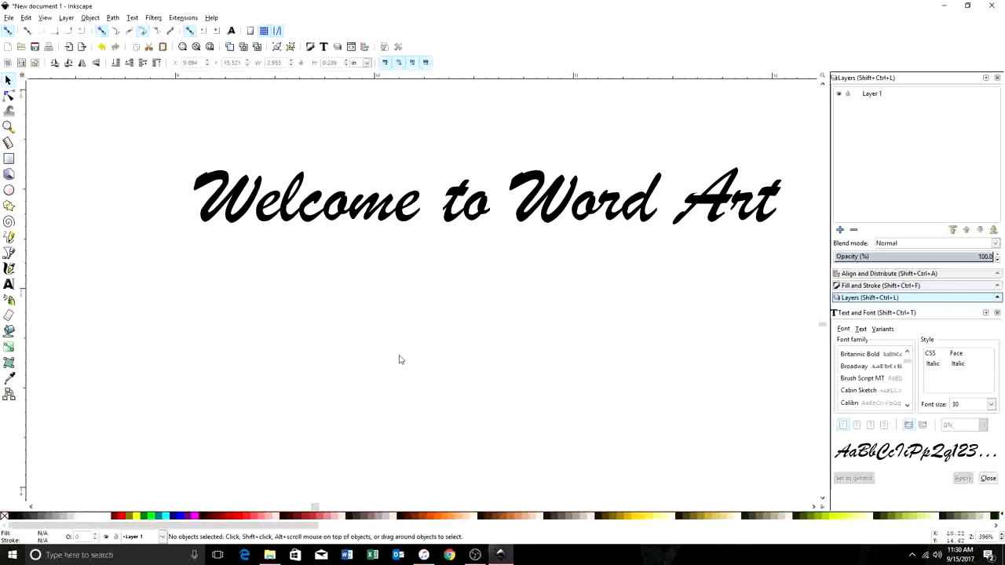
{"action": "left_click", "coordinate": [9, 157]}
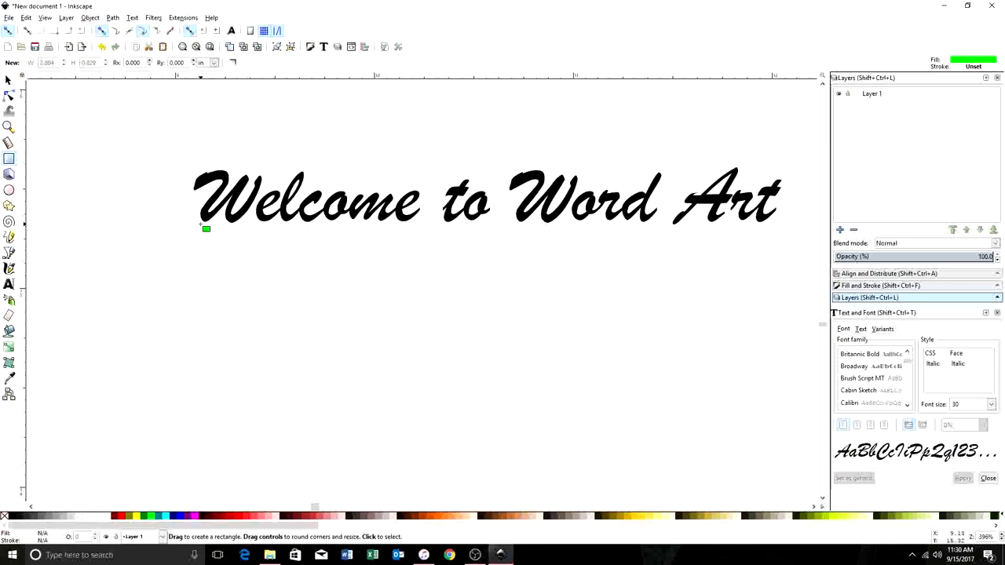
{"action": "left_click_drag", "start_coordinate": [206, 229], "coordinate": [699, 235]}
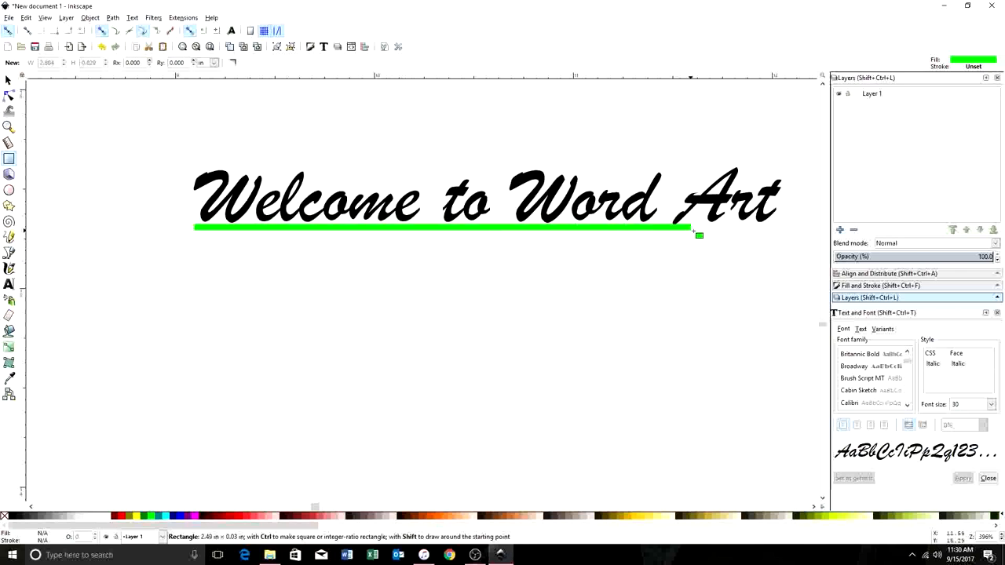
{"action": "left_click_drag", "start_coordinate": [698, 236], "coordinate": [790, 227]}
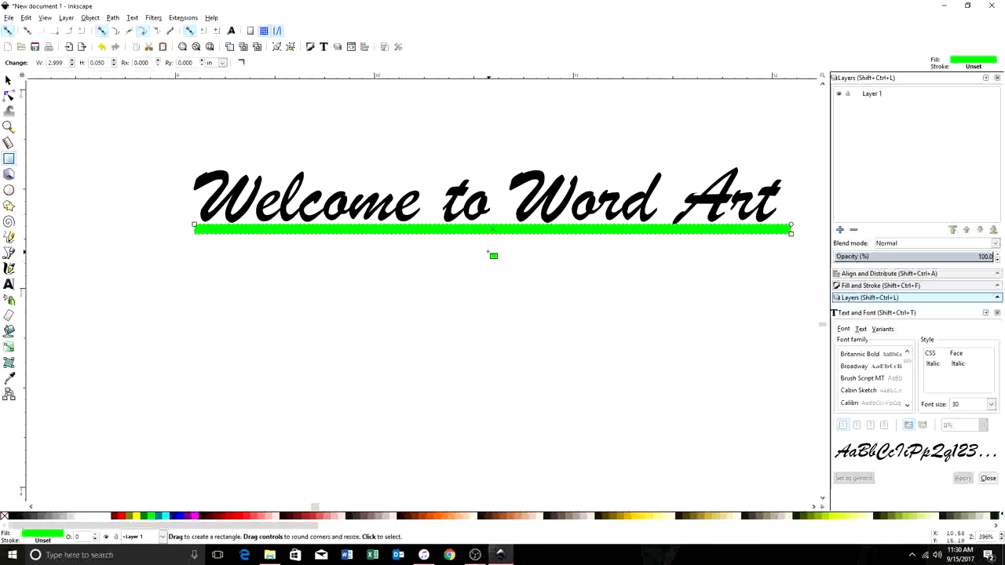
{"action": "mouse_move", "coordinate": [451, 245]}
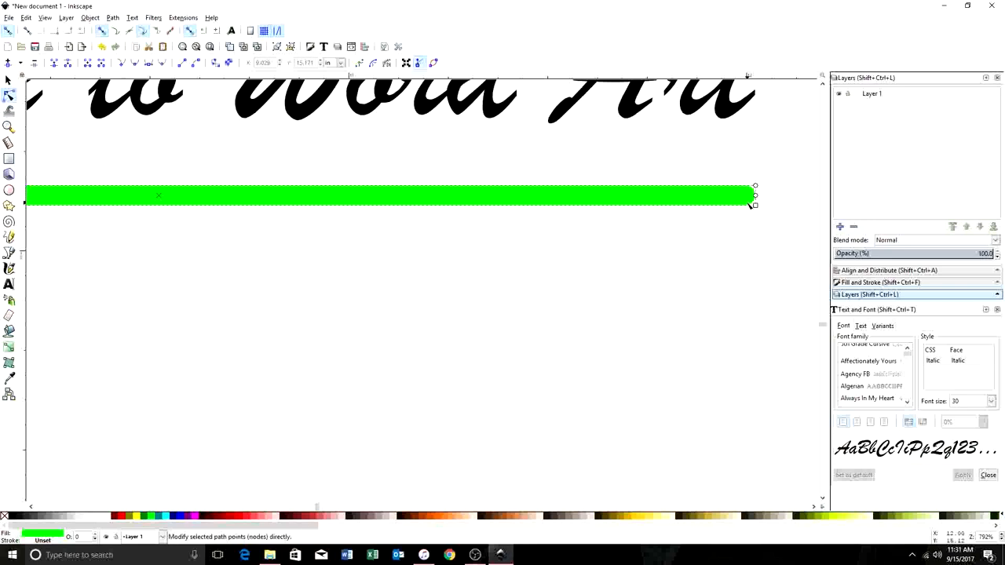
{"action": "mouse_move", "coordinate": [730, 108]}
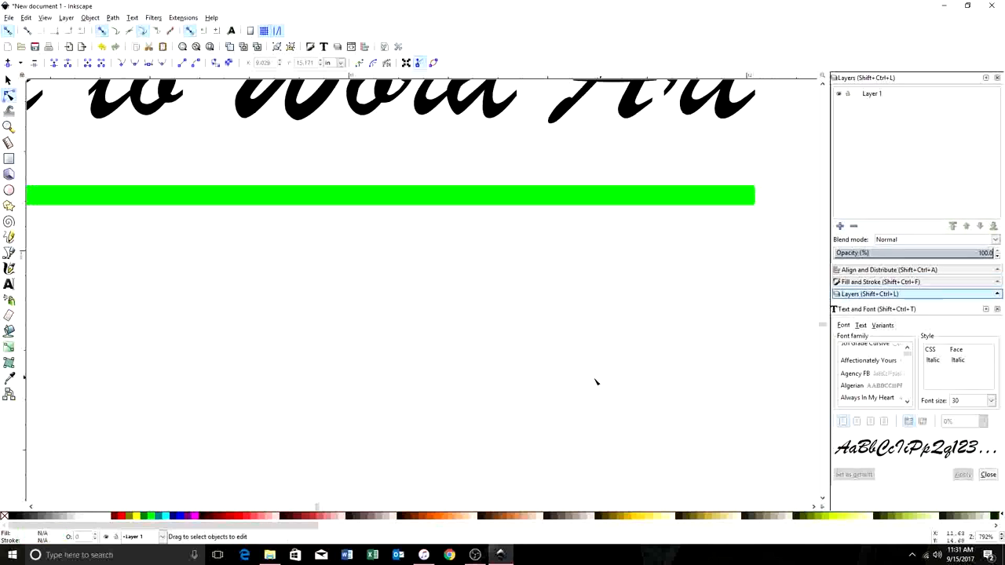
{"action": "scroll", "scroll_direction": "down", "scroll_amount": 3}
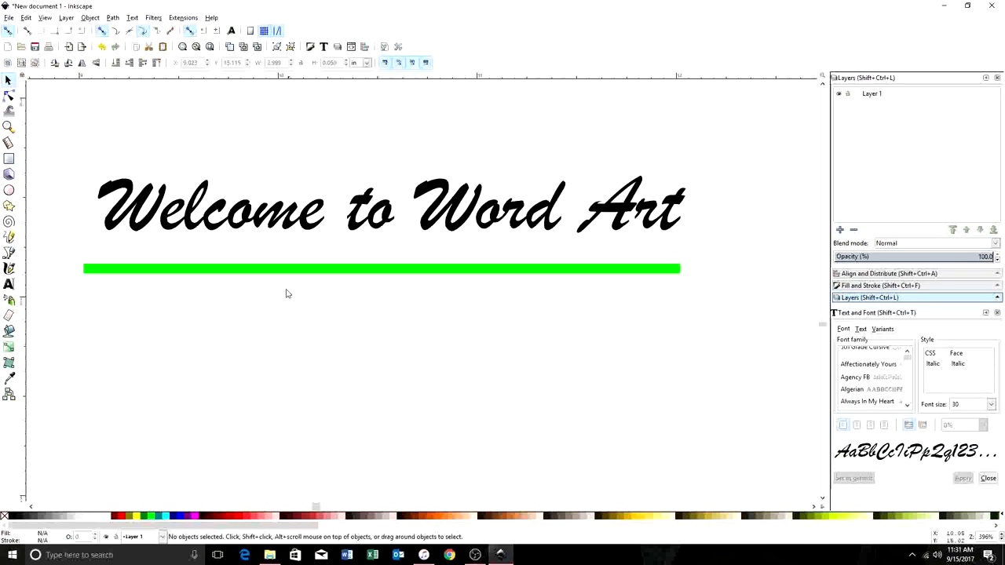
{"action": "left_click", "coordinate": [381, 269]}
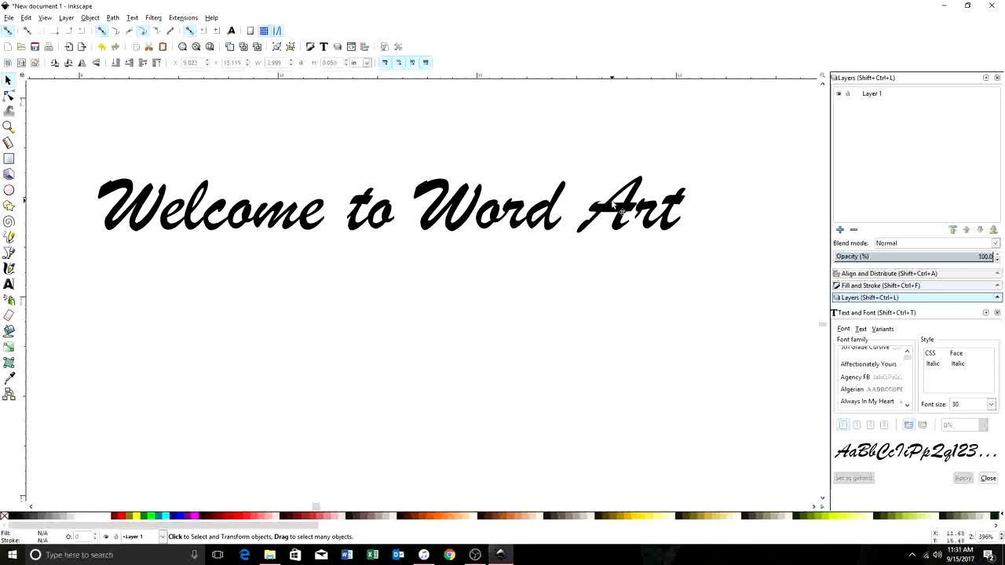
{"action": "mouse_move", "coordinate": [375, 359]}
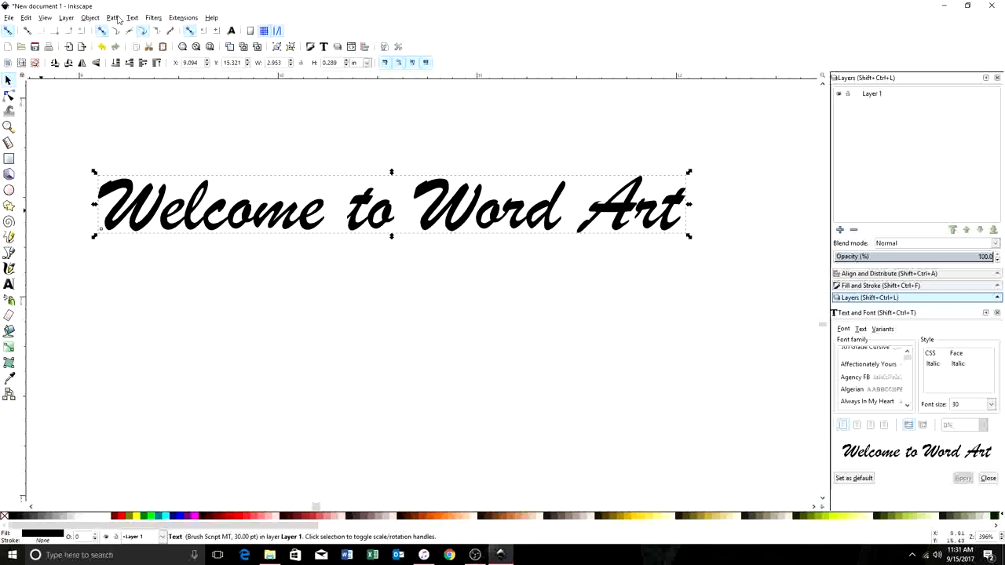
Convert the text into a group of 16 letter paths with Path > Object to Path.
{"action": "left_click", "coordinate": [112, 18]}
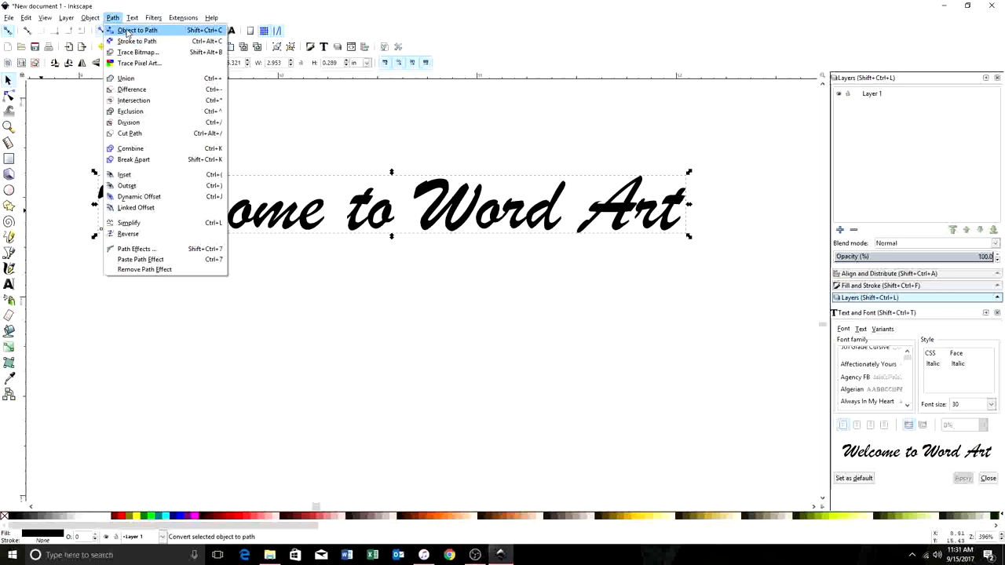
{"action": "left_click", "coordinate": [138, 30]}
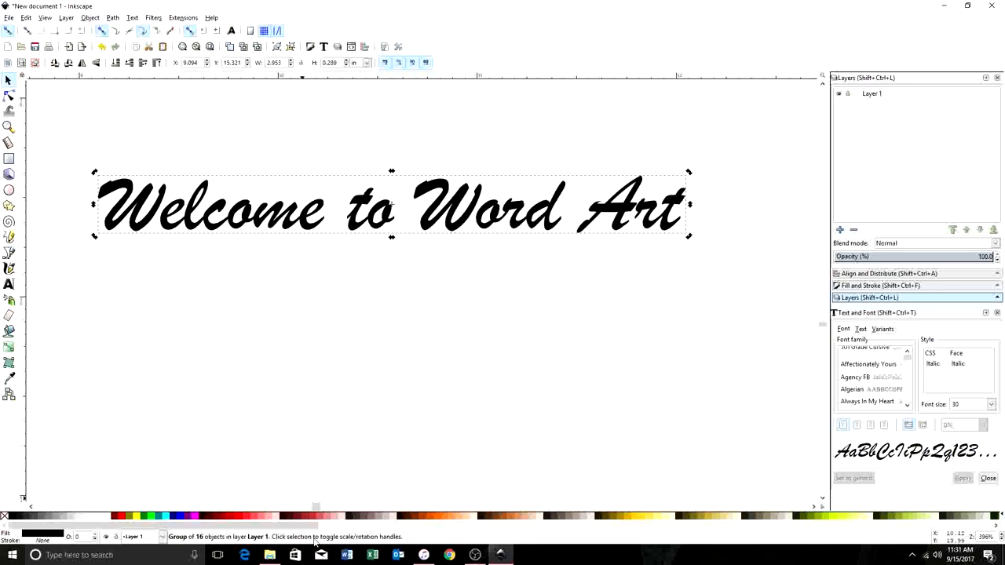
{"action": "mouse_move", "coordinate": [181, 542]}
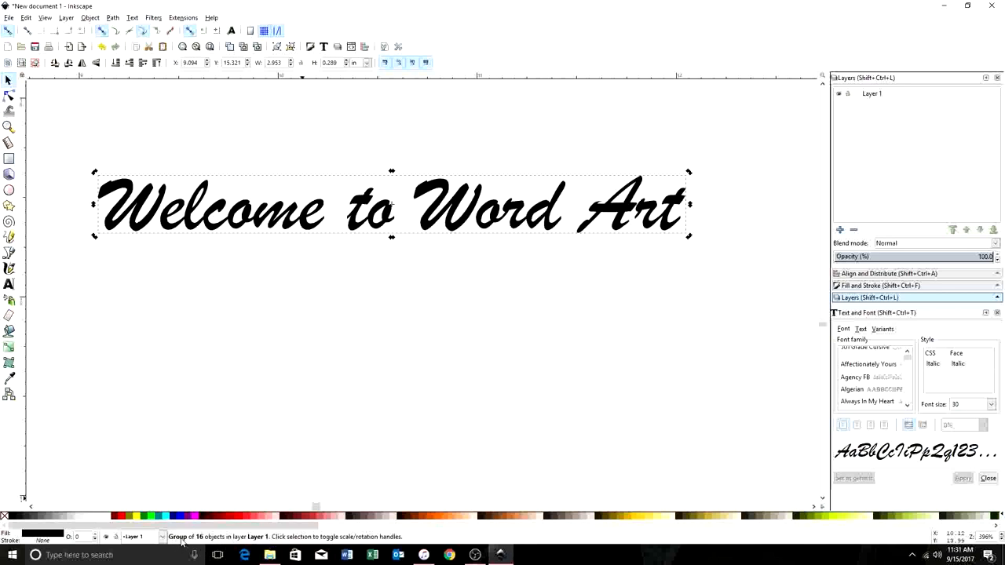
{"action": "mouse_move", "coordinate": [238, 544]}
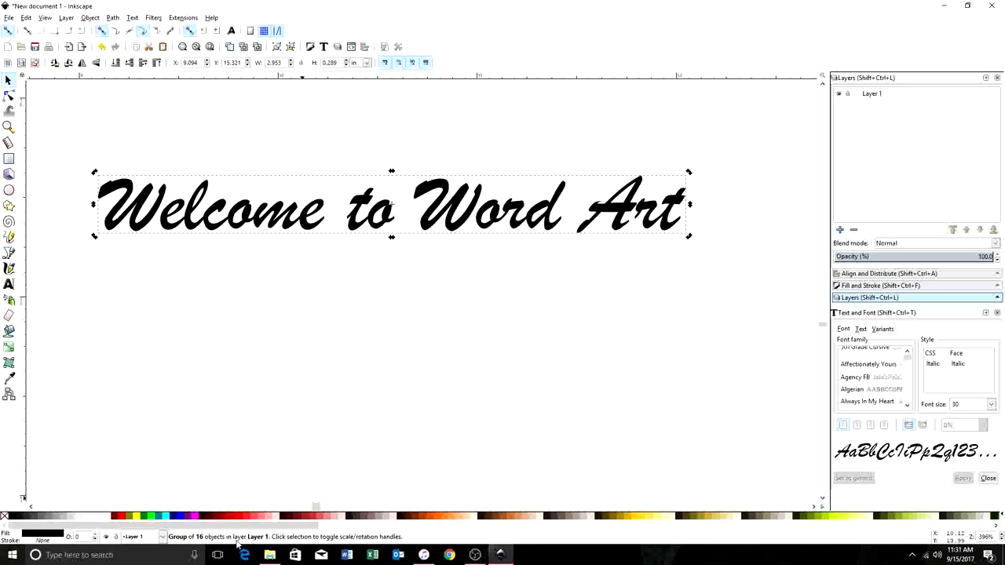
{"action": "mouse_move", "coordinate": [161, 234]}
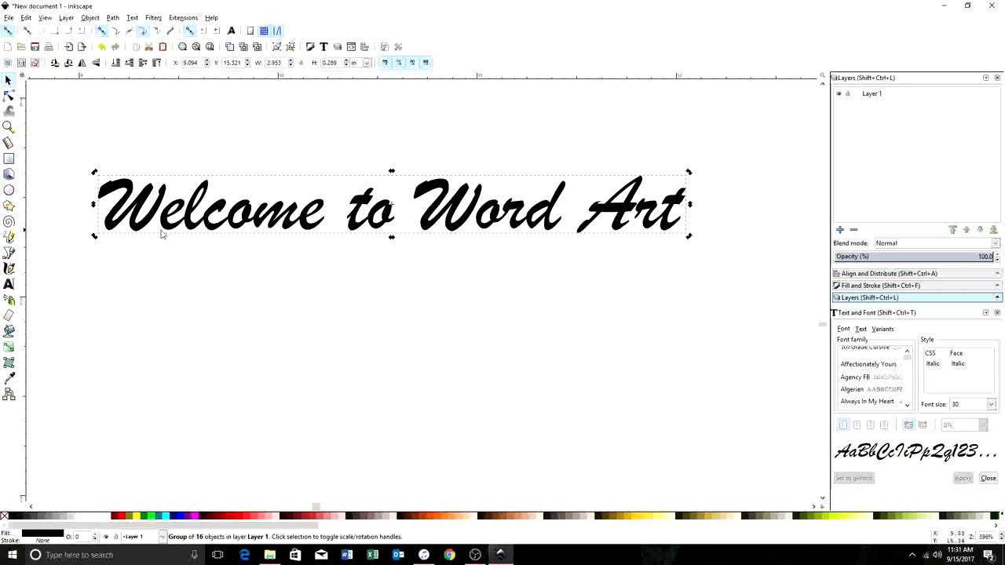
{"action": "mouse_move", "coordinate": [479, 189]}
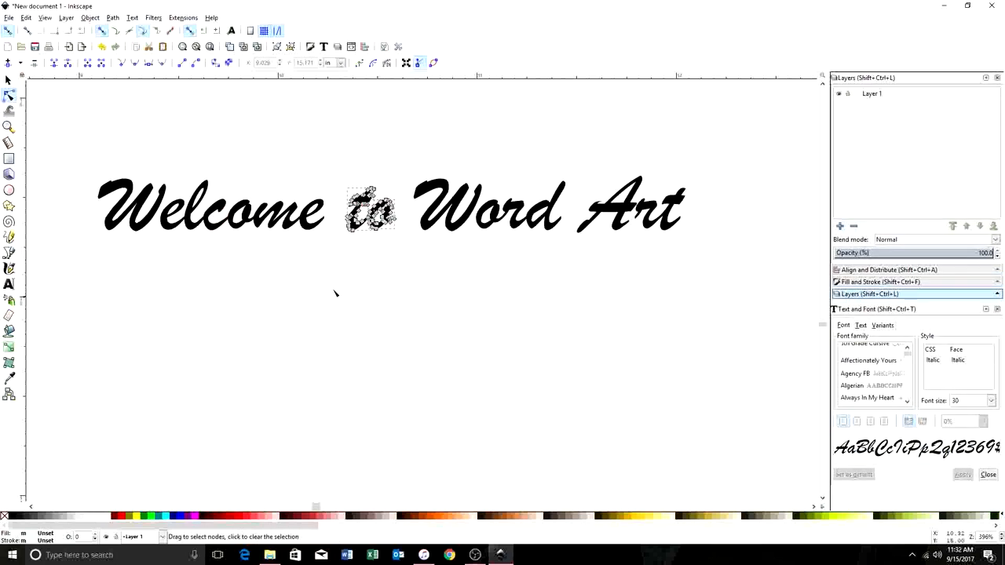
Move the 'to' letters down beneath 'Welcome' using the Selector tool.
{"action": "left_click", "coordinate": [370, 208]}
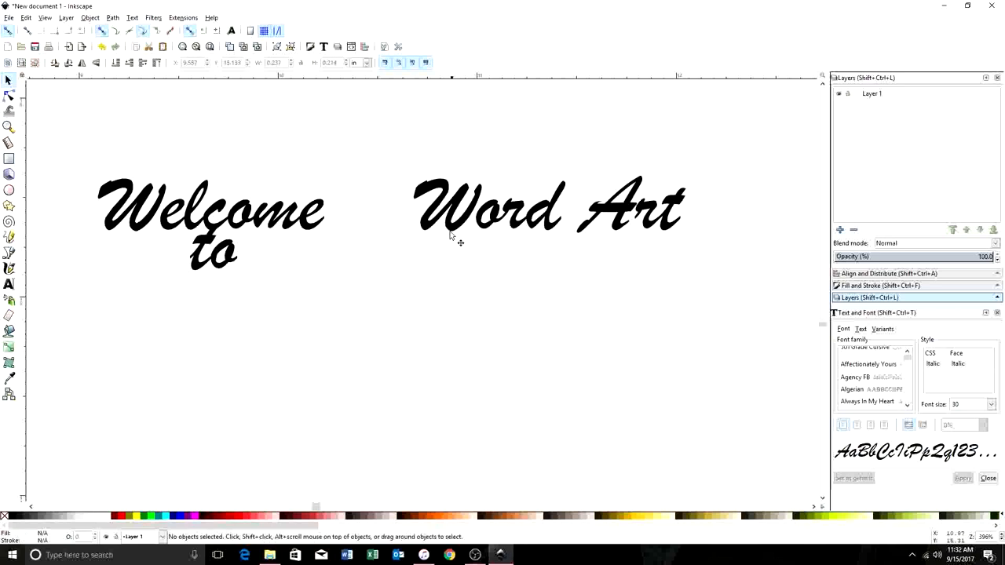
{"action": "left_click", "coordinate": [459, 239]}
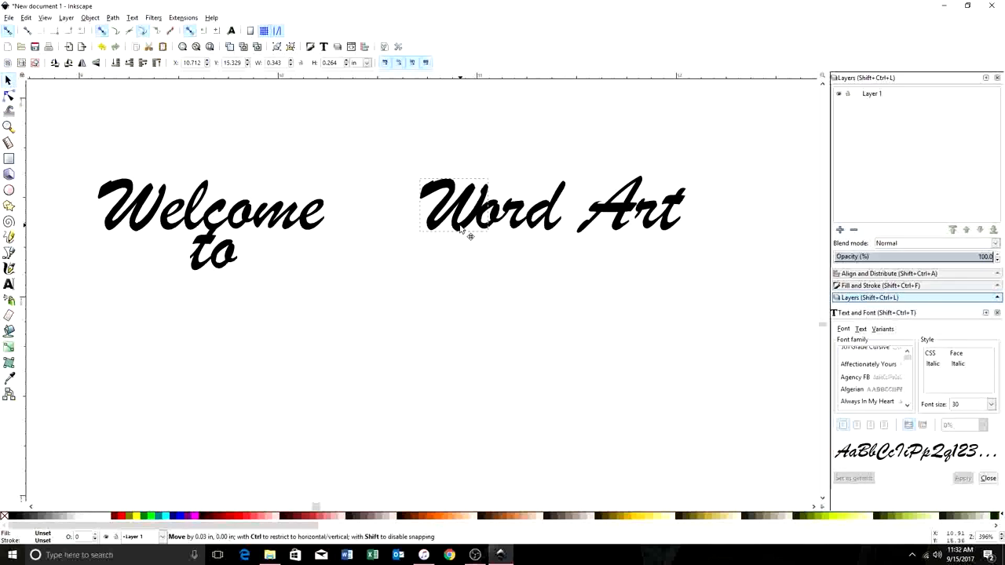
{"action": "left_click", "coordinate": [455, 206]}
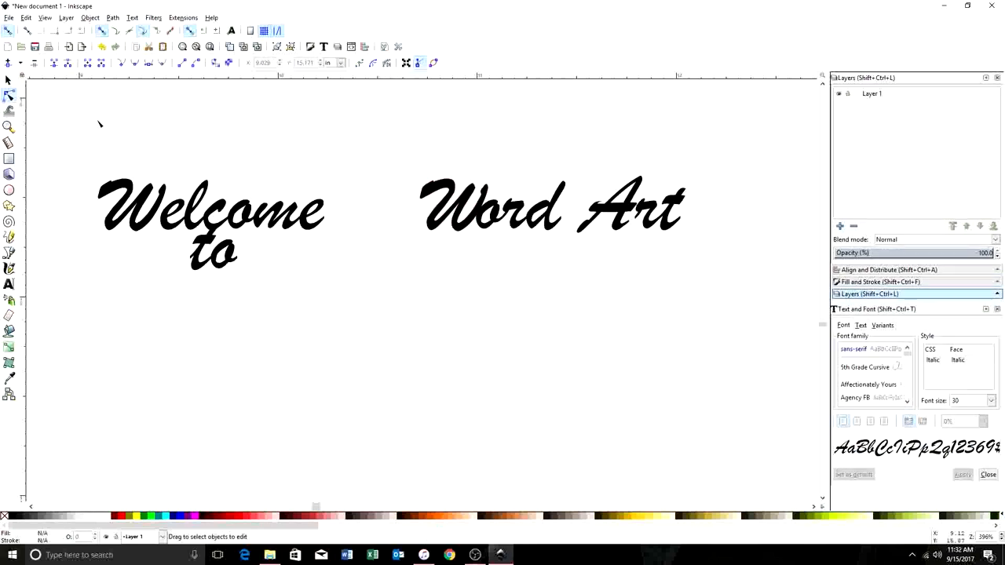
{"action": "mouse_move", "coordinate": [180, 305]}
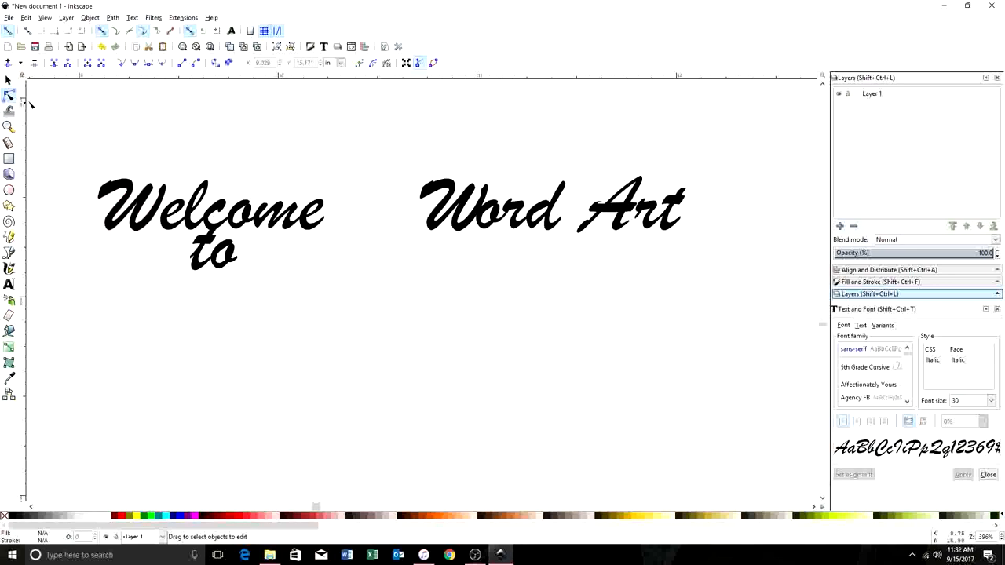
{"action": "mouse_move", "coordinate": [11, 86]}
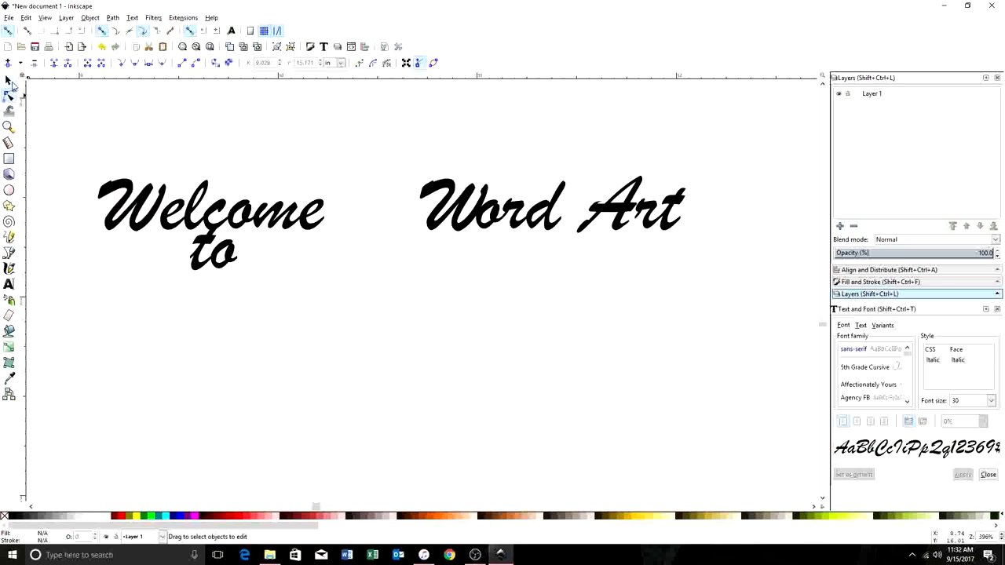
Move 'Word' beneath 'to' so it meets the o of 'to'.
{"action": "left_click", "coordinate": [451, 208]}
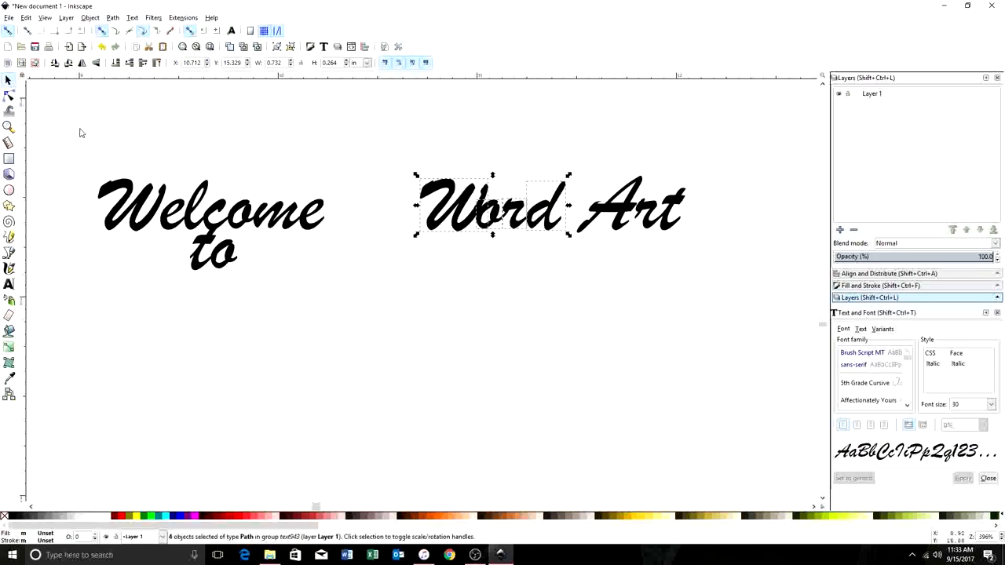
{"action": "mouse_move", "coordinate": [334, 148]}
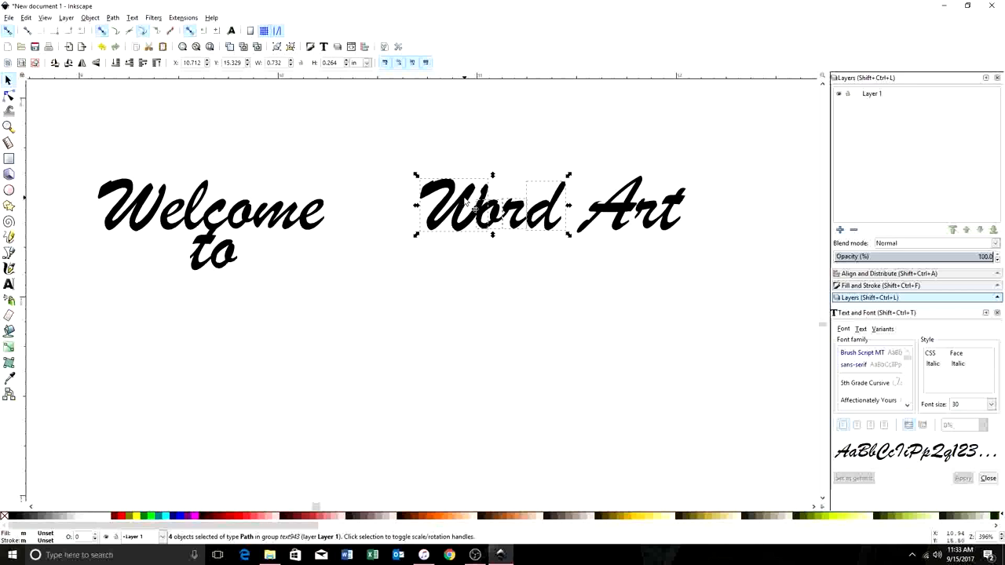
{"action": "left_click_drag", "start_coordinate": [491, 208], "coordinate": [165, 306]}
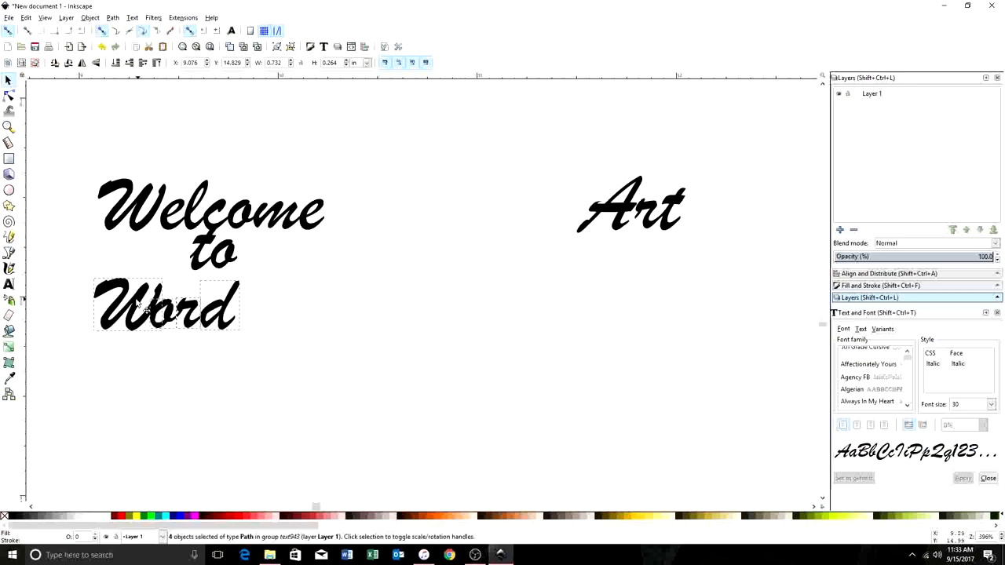
{"action": "left_click_drag", "start_coordinate": [165, 304], "coordinate": [202, 292]}
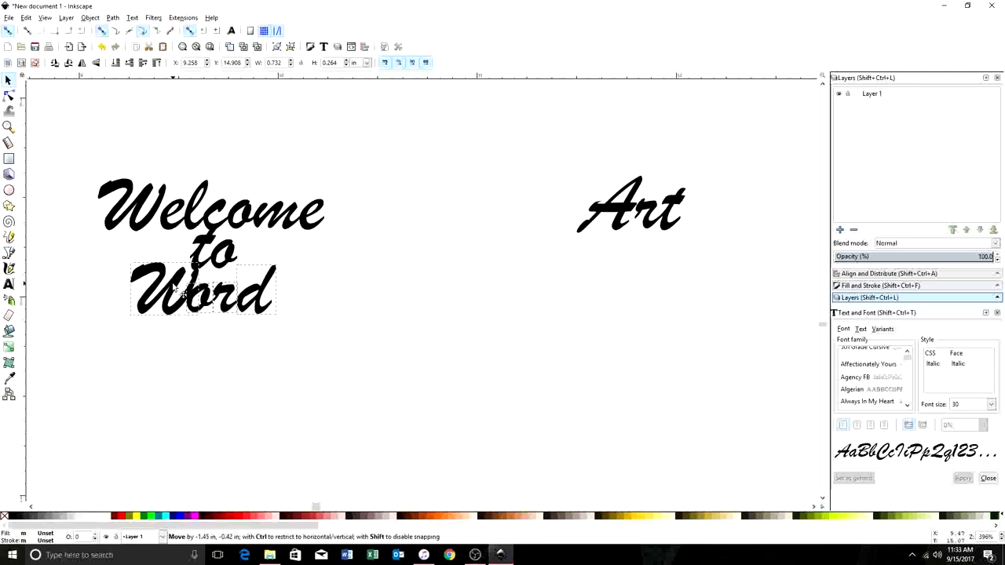
{"action": "left_click_drag", "start_coordinate": [202, 289], "coordinate": [233, 297]}
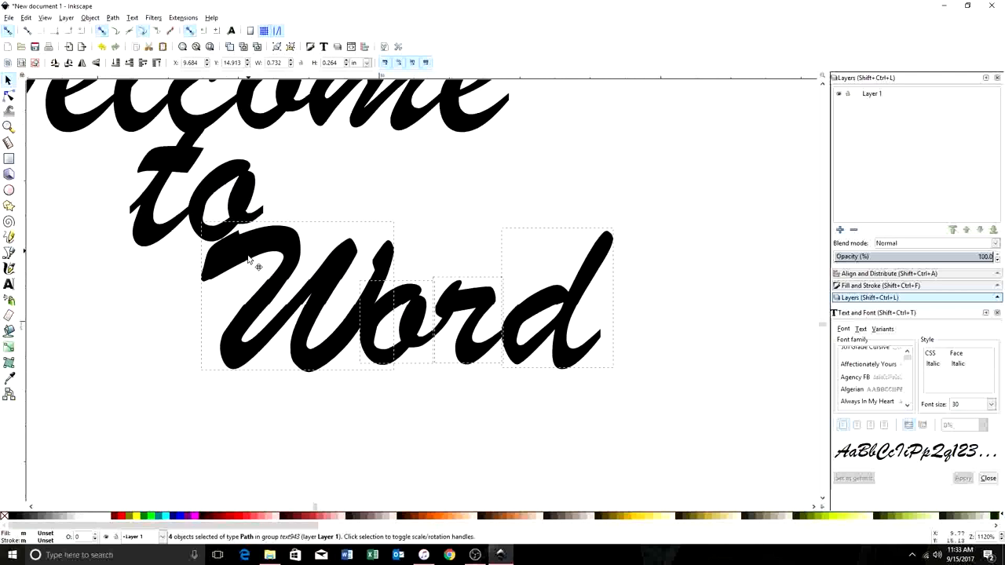
{"action": "left_click_drag", "start_coordinate": [252, 267], "coordinate": [239, 267]}
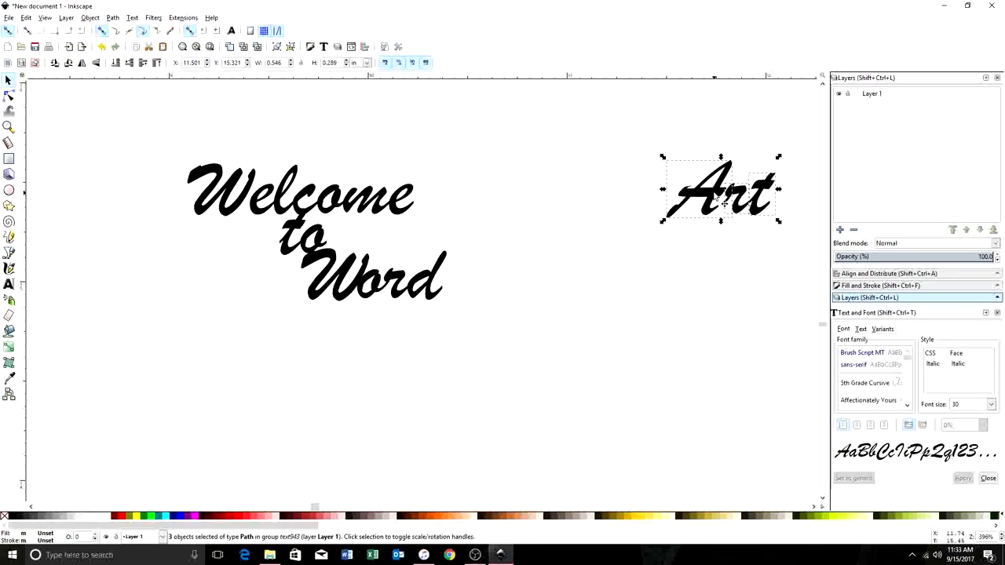
Move 'Art' beneath 'Word' until it touches, then deselect.
{"action": "left_click_drag", "start_coordinate": [720, 190], "coordinate": [467, 318]}
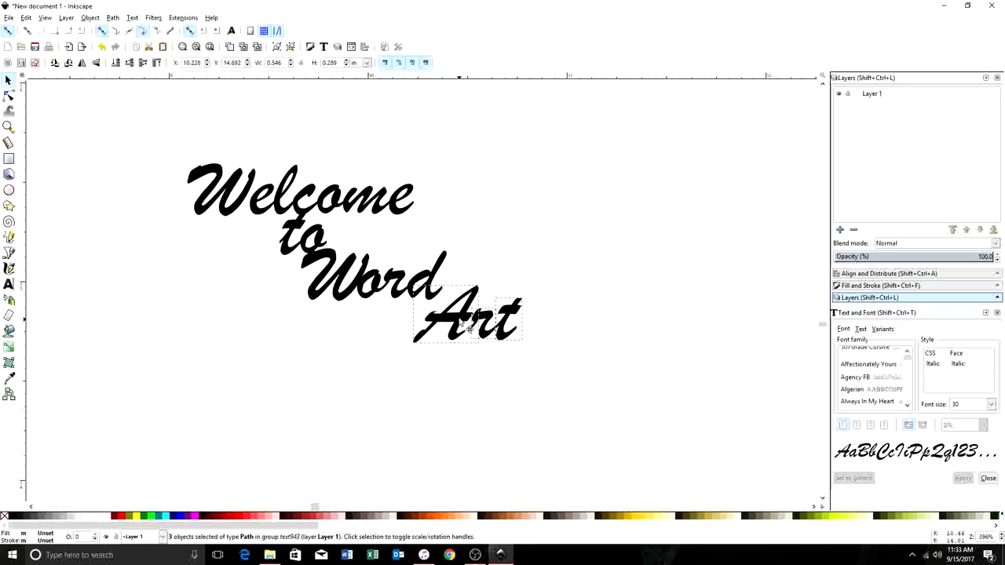
{"action": "left_click_drag", "start_coordinate": [467, 318], "coordinate": [437, 325]}
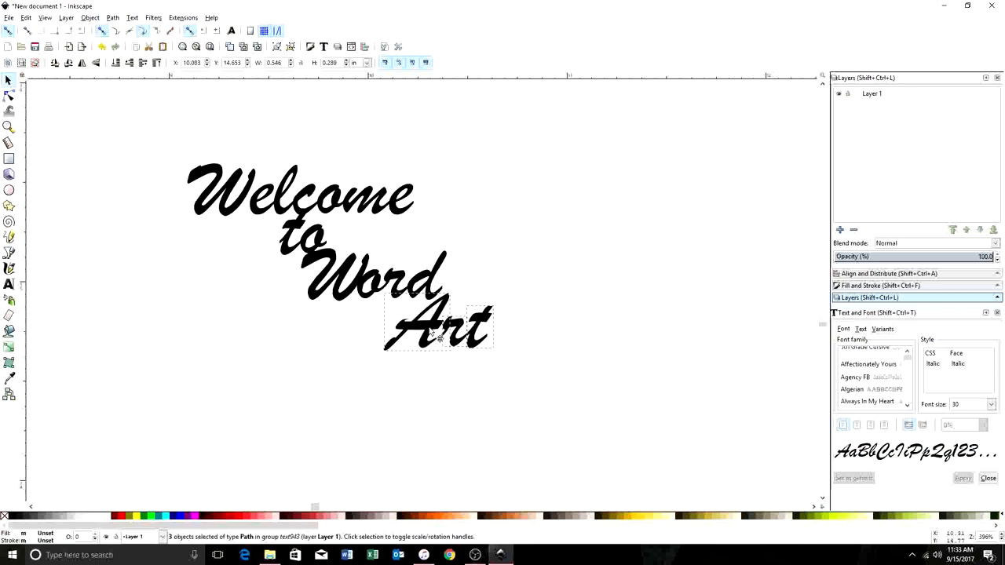
{"action": "left_click_drag", "start_coordinate": [438, 326], "coordinate": [424, 329]}
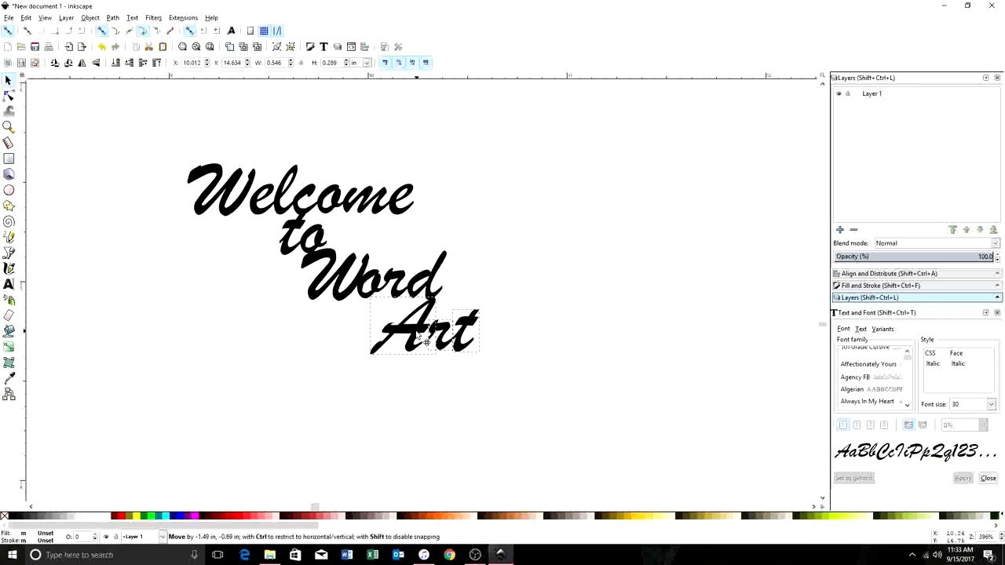
{"action": "left_click", "coordinate": [424, 330]}
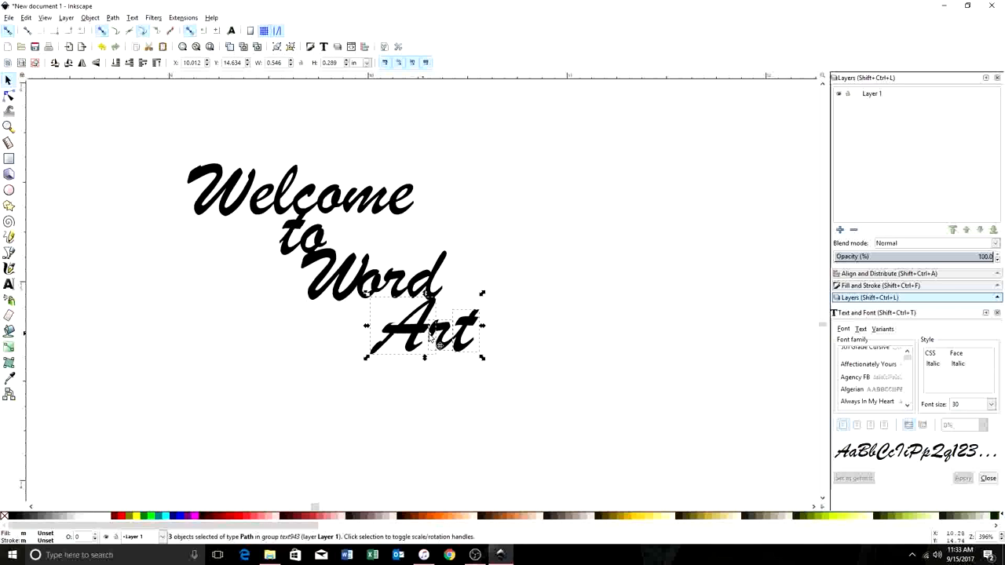
{"action": "left_click", "coordinate": [630, 318]}
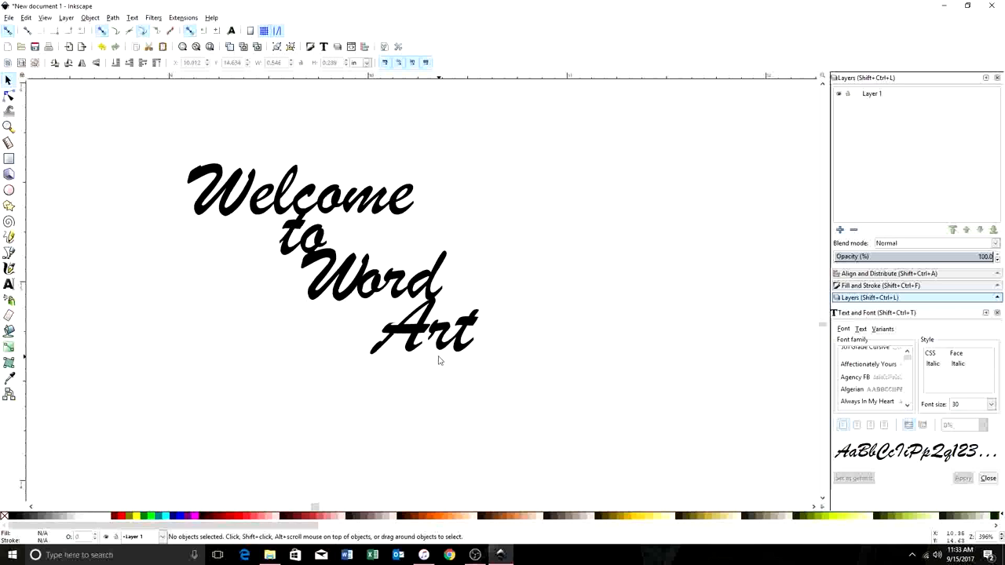
{"action": "mouse_move", "coordinate": [435, 362]}
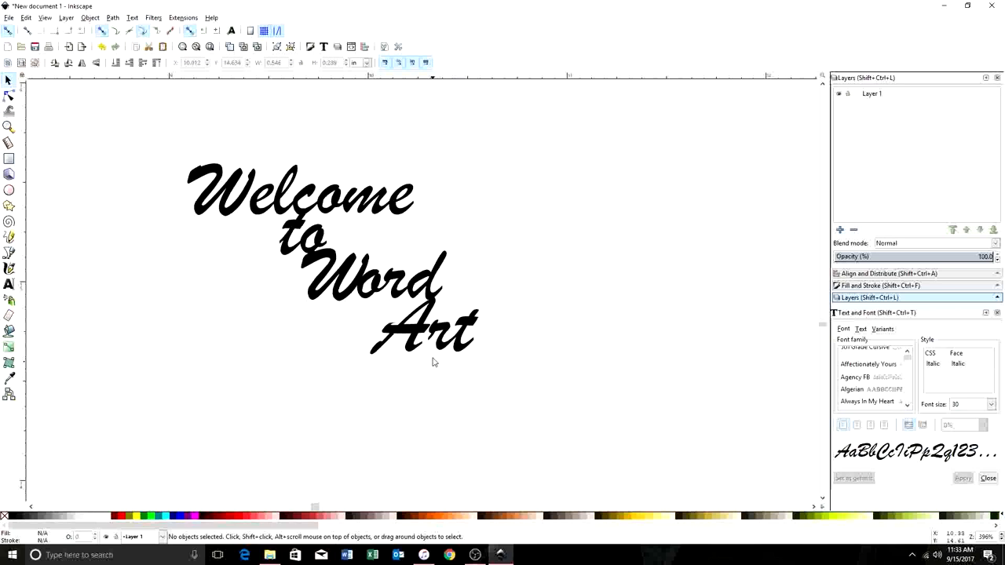
{"action": "mouse_move", "coordinate": [328, 281]}
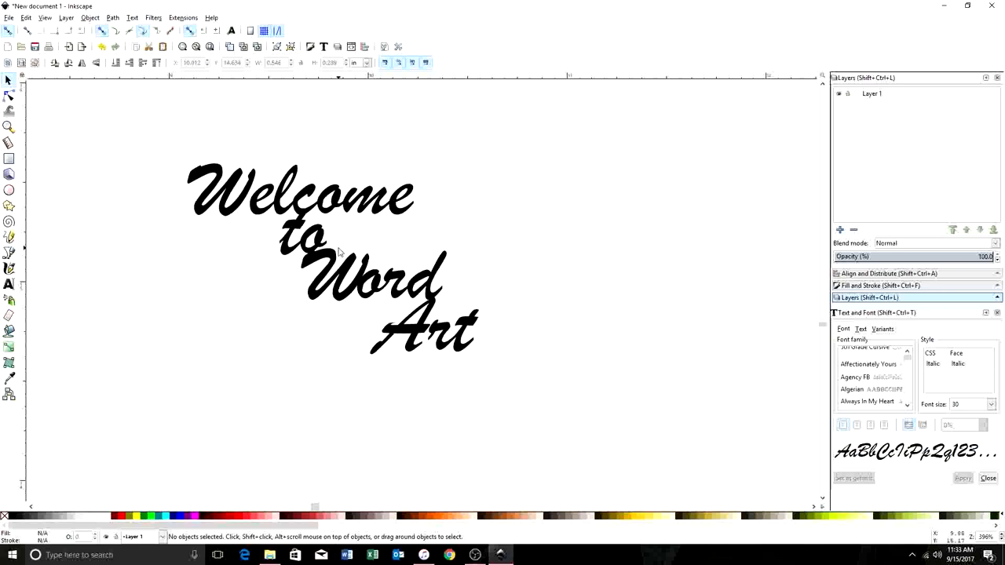
{"action": "mouse_move", "coordinate": [358, 271]}
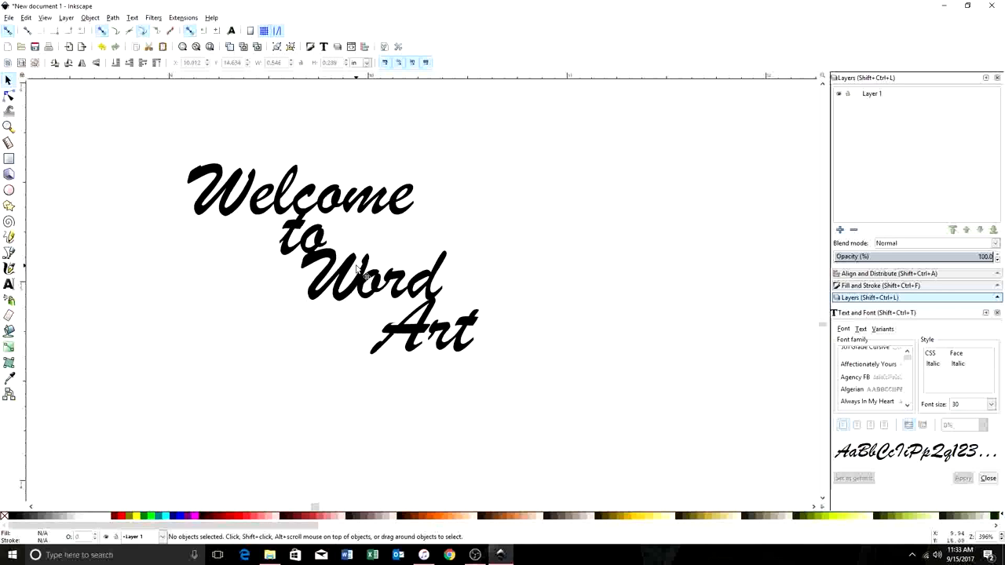
{"action": "mouse_move", "coordinate": [445, 306]}
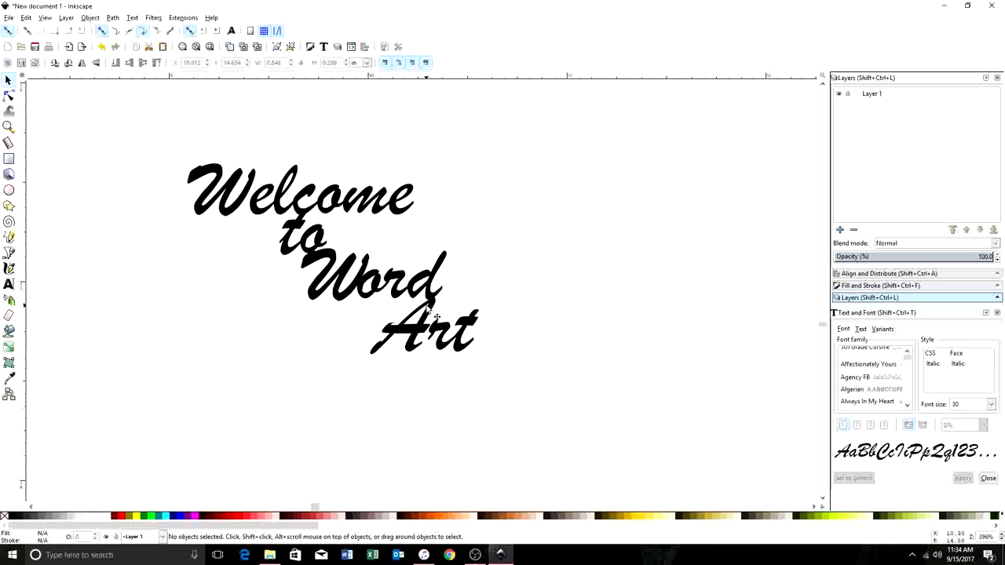
{"action": "mouse_move", "coordinate": [432, 318]}
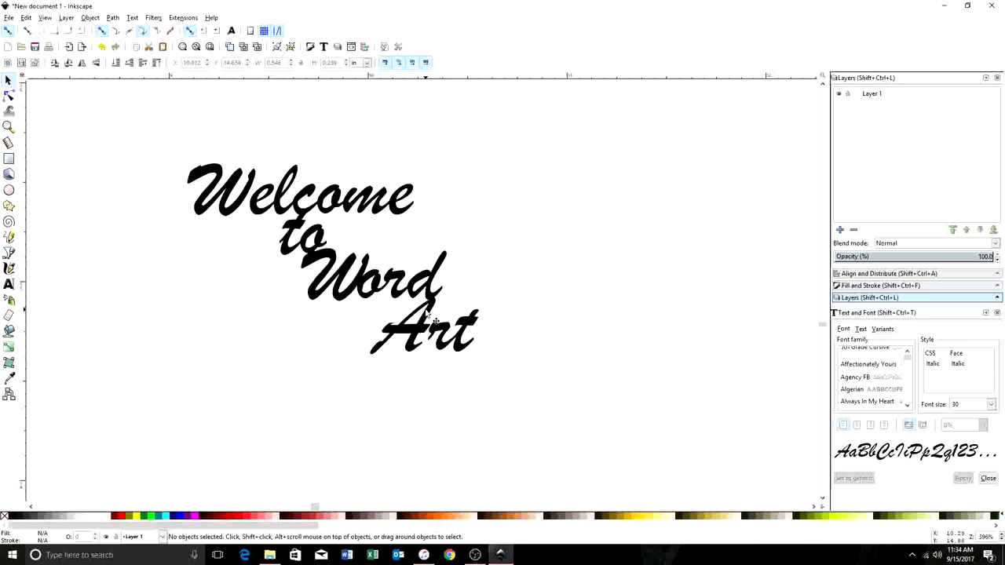
{"action": "mouse_move", "coordinate": [487, 299]}
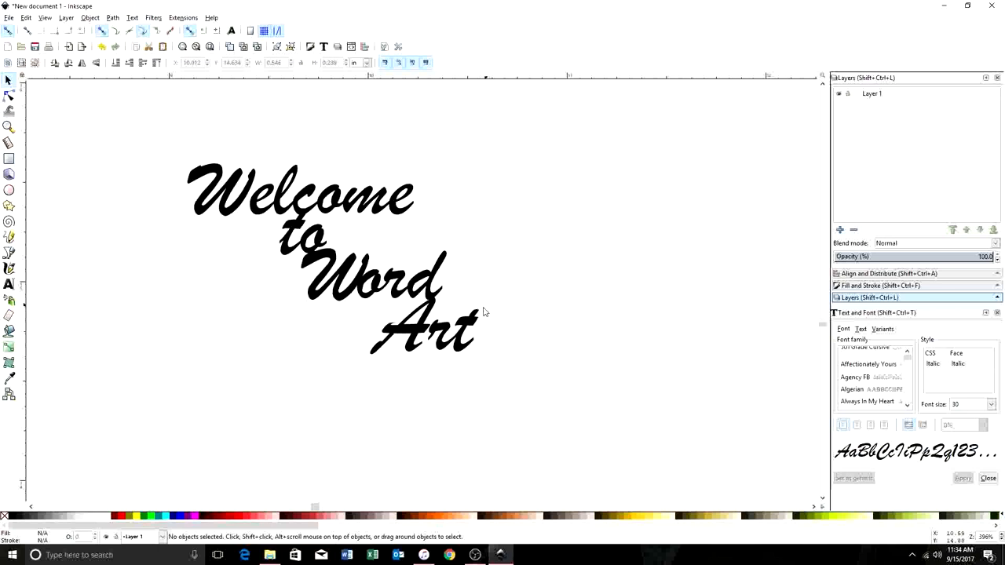
{"action": "mouse_move", "coordinate": [491, 291]}
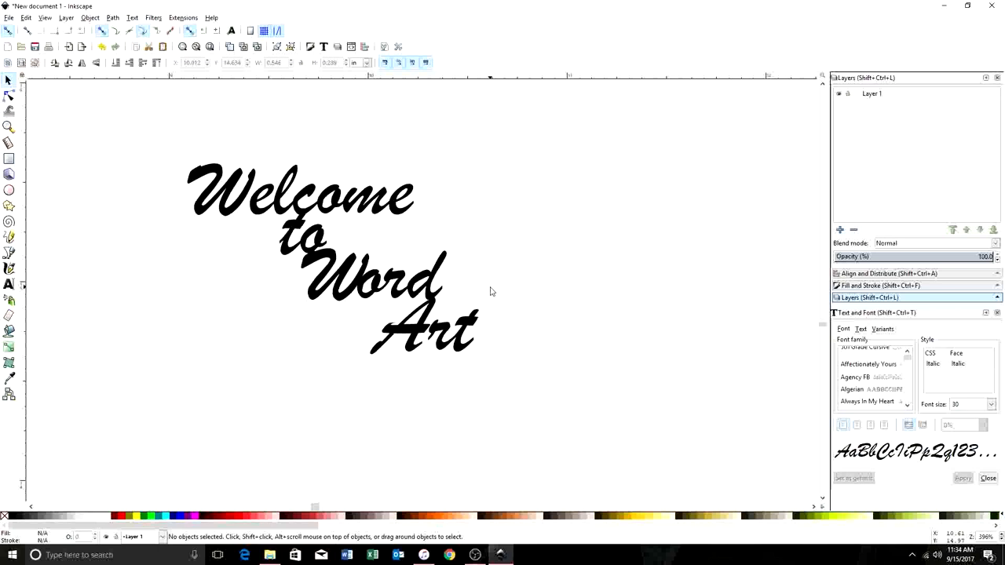
{"action": "mouse_move", "coordinate": [258, 206]}
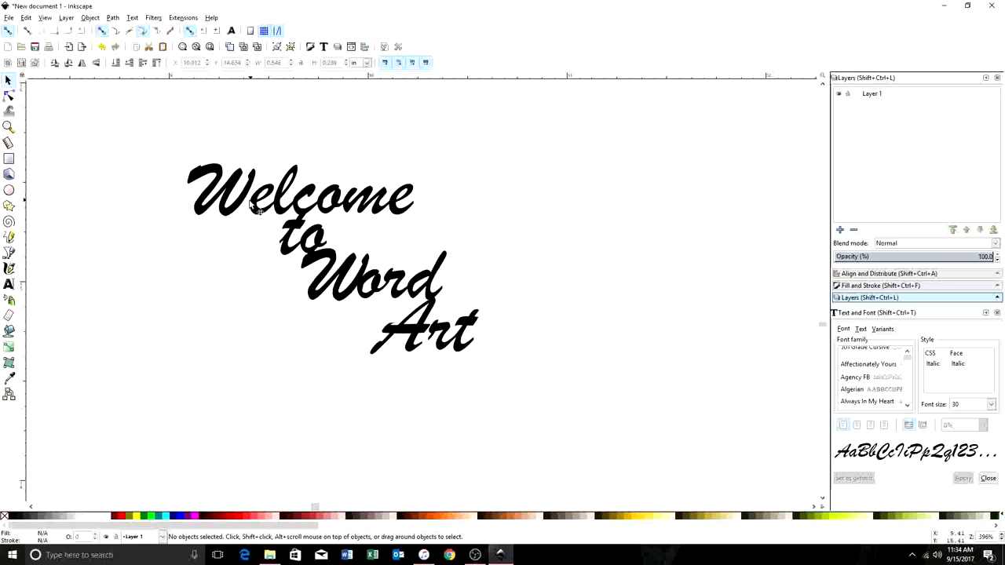
{"action": "mouse_move", "coordinate": [265, 214]}
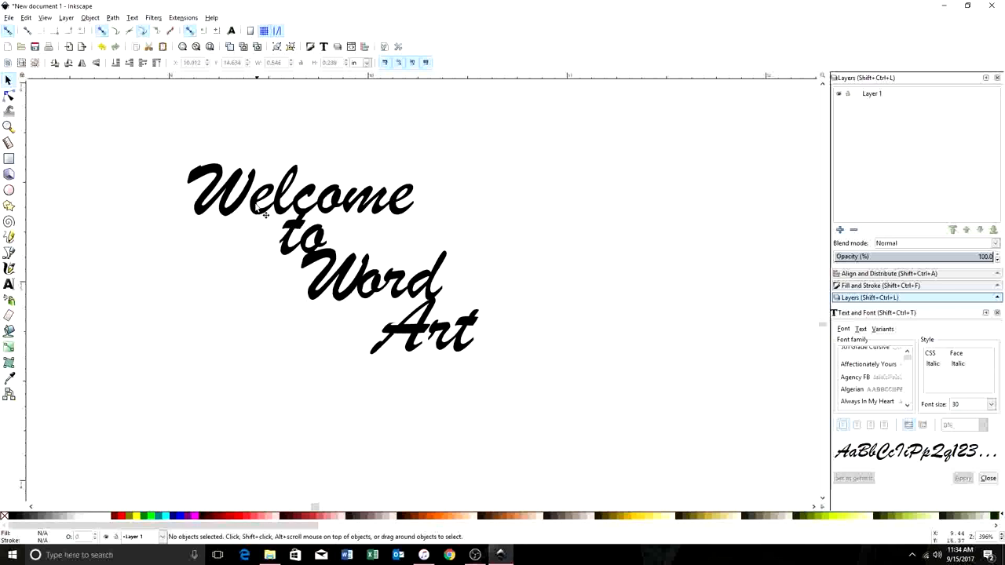
{"action": "mouse_move", "coordinate": [369, 269]}
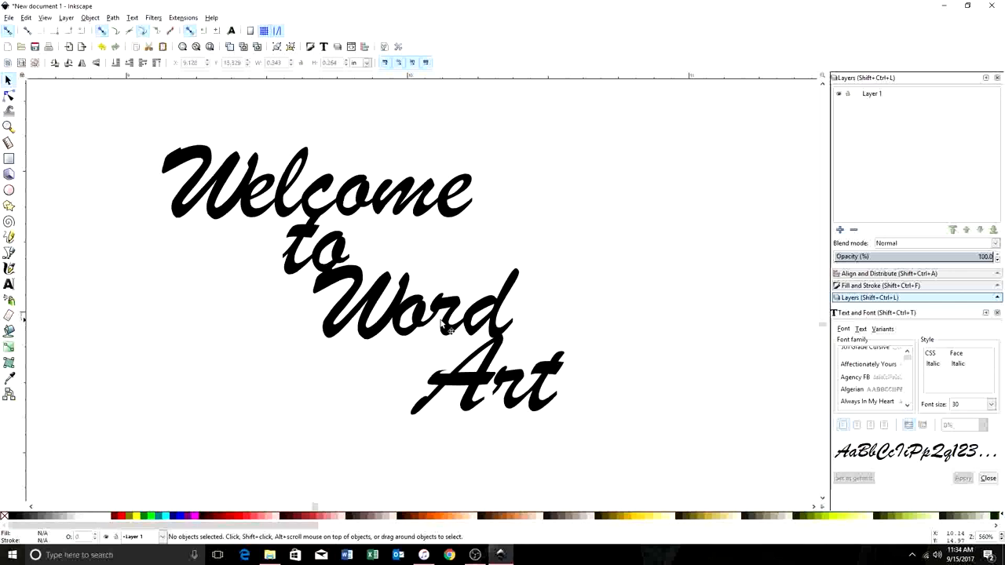
{"action": "mouse_move", "coordinate": [611, 407]}
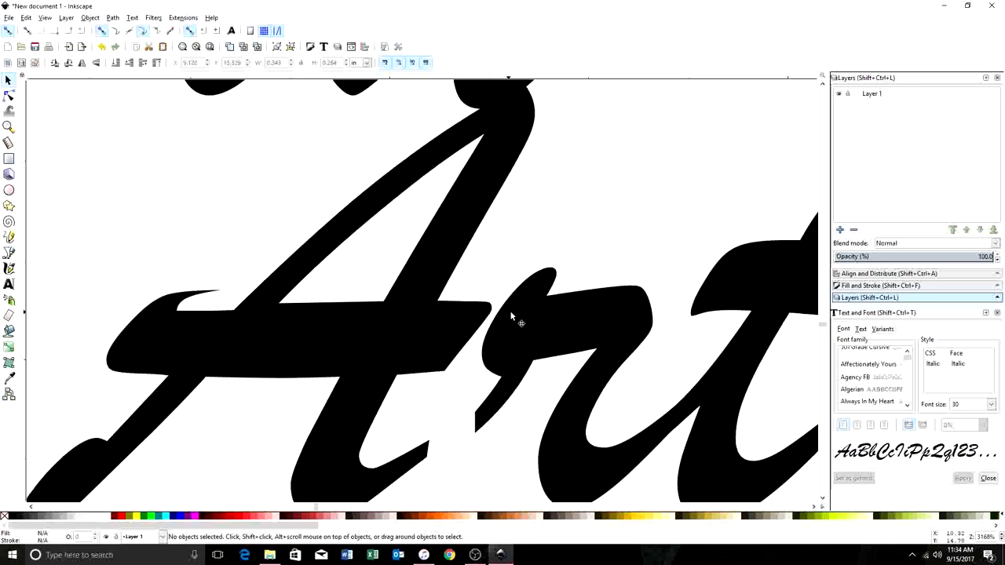
{"action": "mouse_move", "coordinate": [528, 408]}
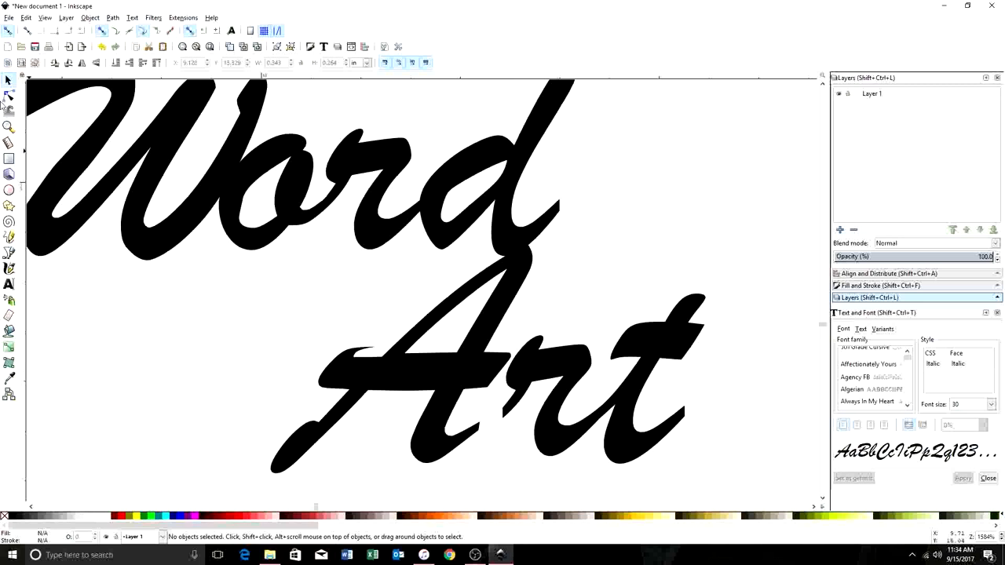
{"action": "mouse_move", "coordinate": [247, 168]}
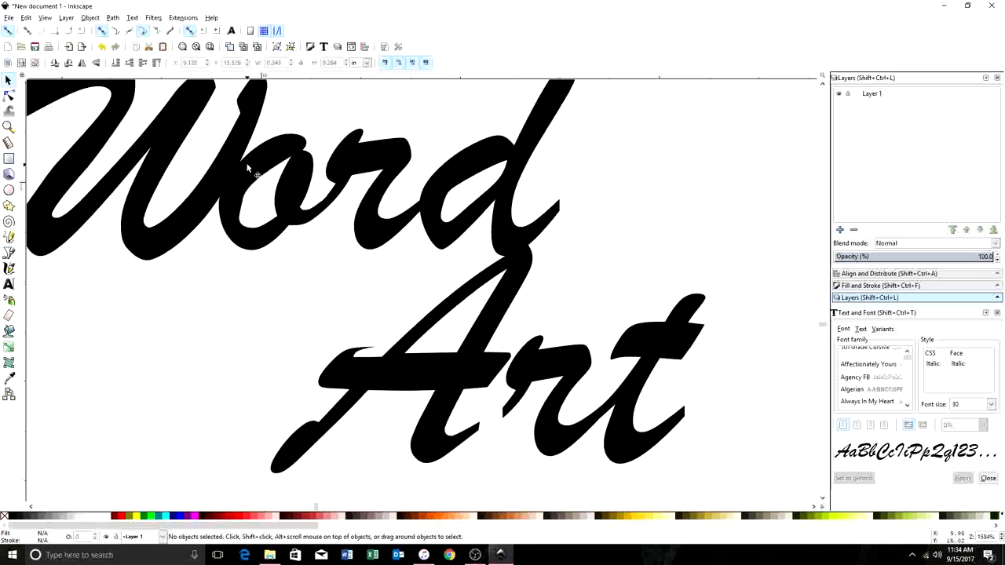
{"action": "mouse_move", "coordinate": [533, 401]}
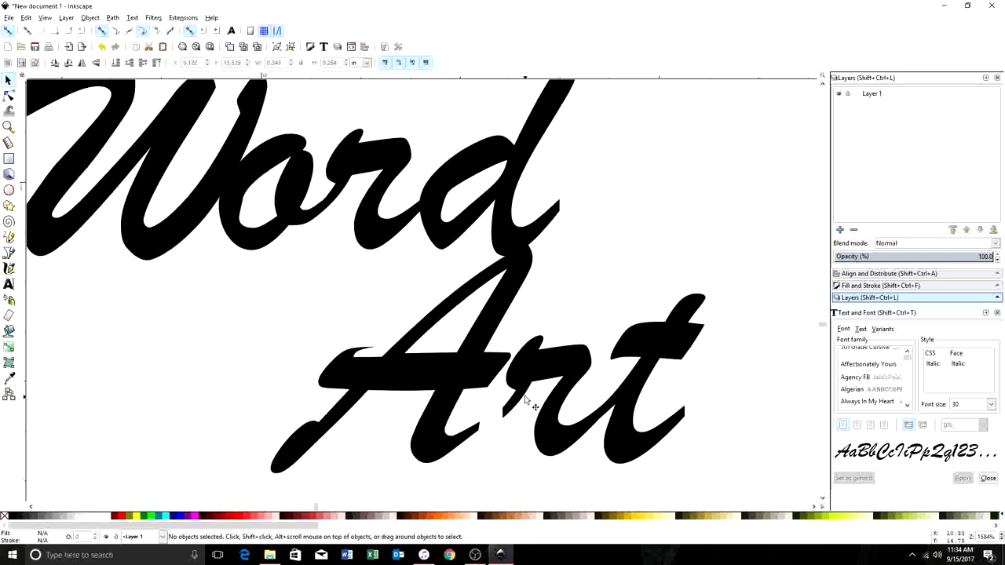
{"action": "mouse_move", "coordinate": [481, 438]}
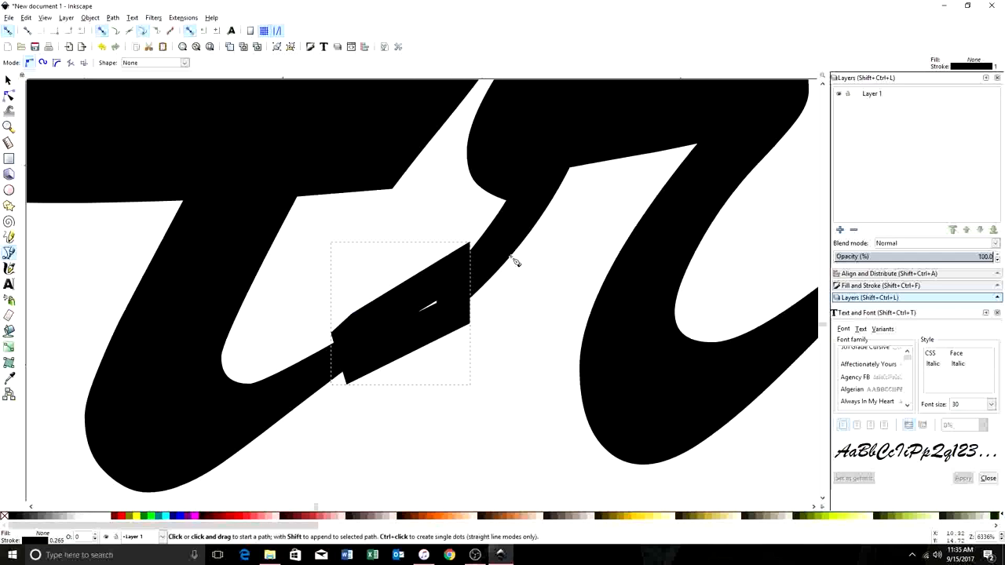
{"action": "mouse_move", "coordinate": [687, 216]}
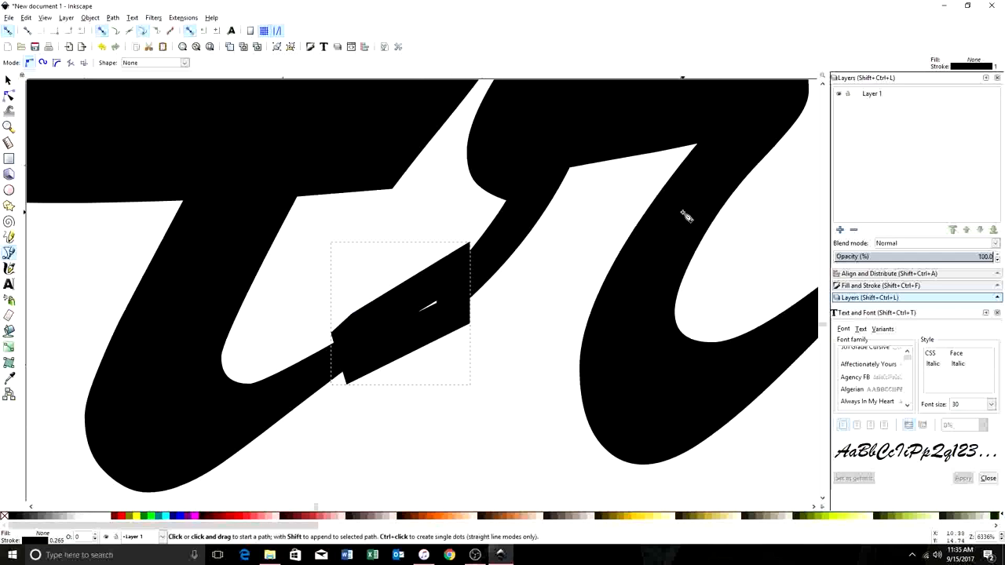
{"action": "mouse_move", "coordinate": [197, 324]}
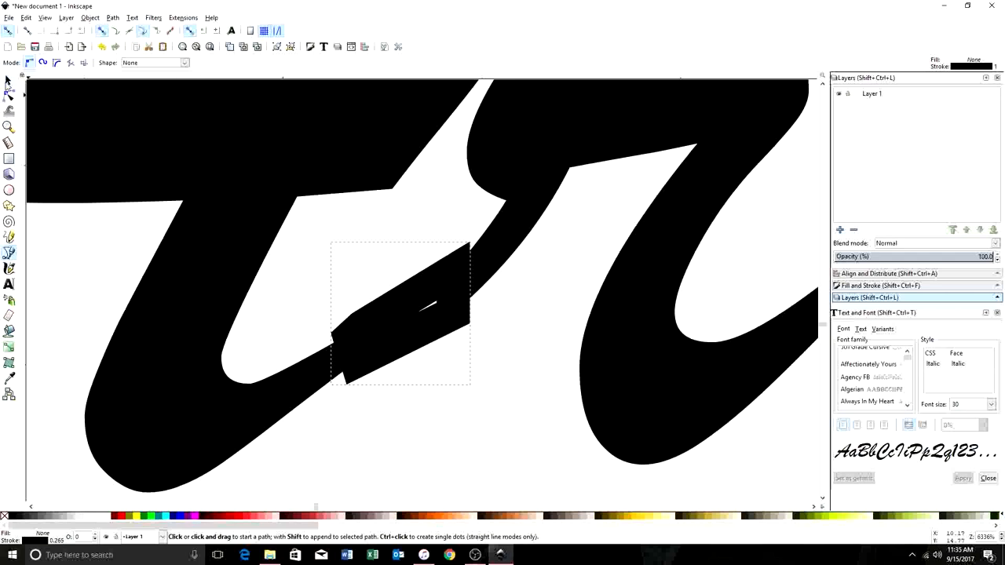
Union the black connector patch with the adjacent 'Art' letter path.
{"action": "left_click", "coordinate": [10, 97]}
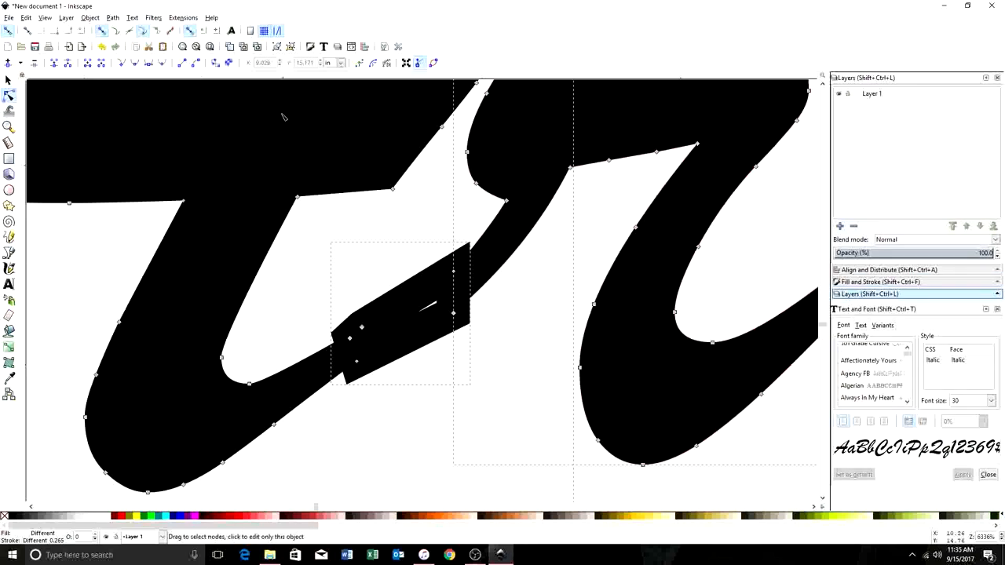
{"action": "left_click", "coordinate": [112, 17]}
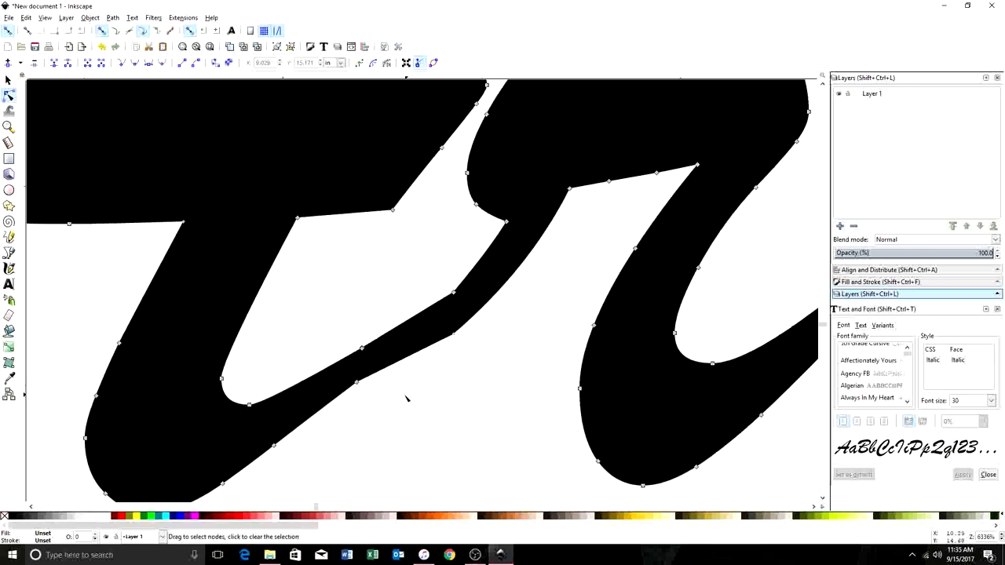
Drag a lower-edge node's handles to smooth the join's underside curve.
{"action": "left_click", "coordinate": [359, 386]}
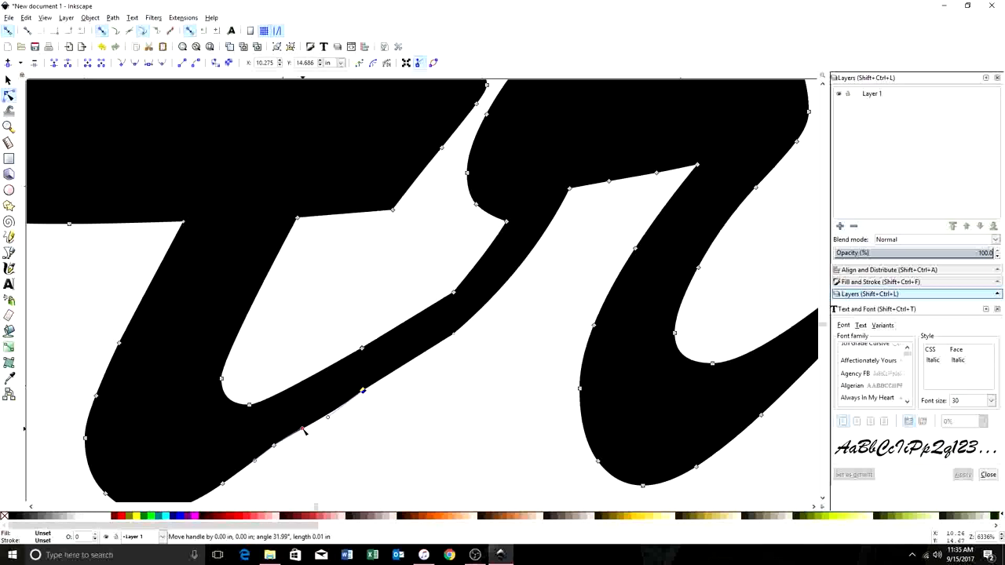
{"action": "left_click_drag", "start_coordinate": [305, 432], "coordinate": [322, 435]}
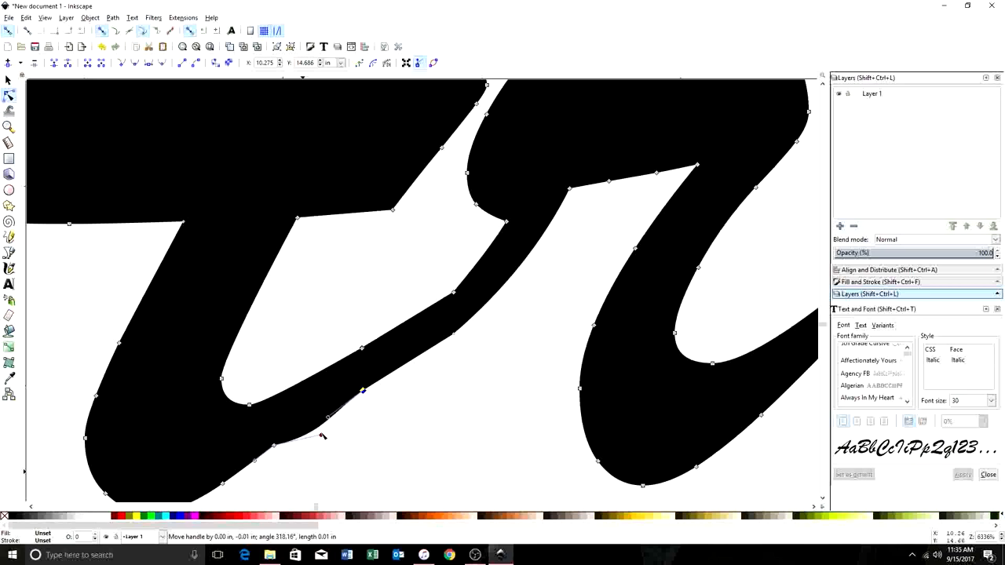
{"action": "left_click_drag", "start_coordinate": [322, 436], "coordinate": [314, 432]}
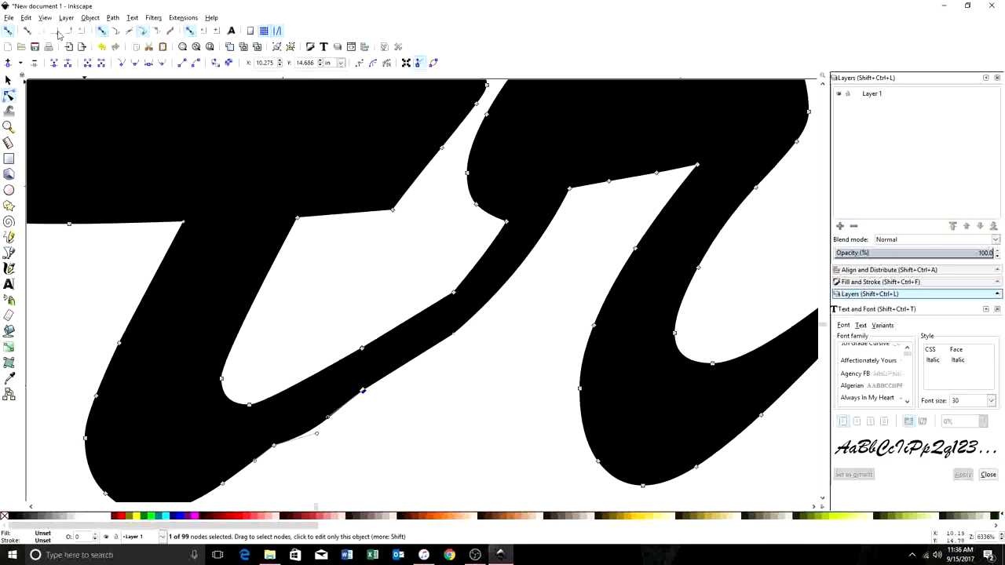
{"action": "mouse_move", "coordinate": [174, 26]}
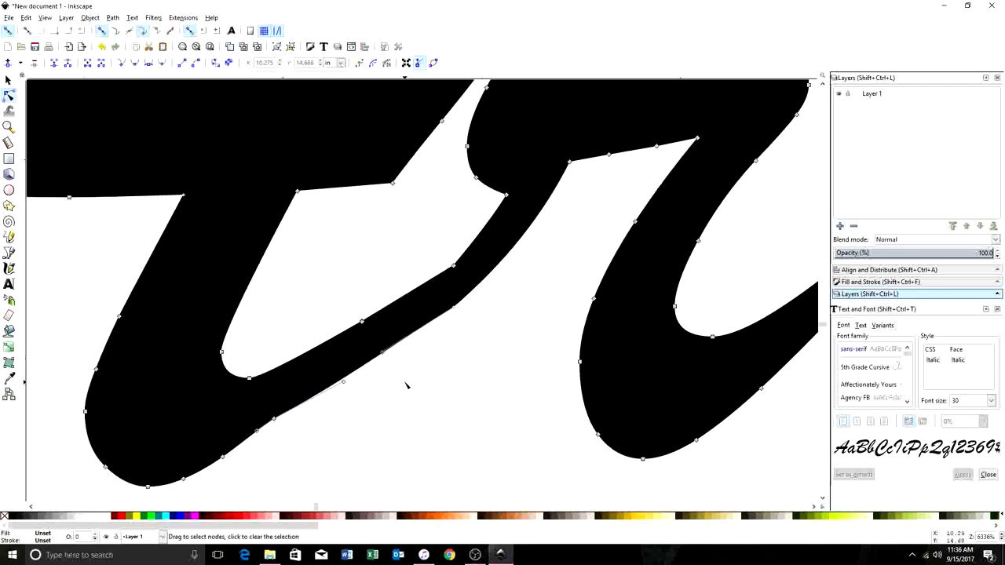
{"action": "mouse_move", "coordinate": [363, 322]}
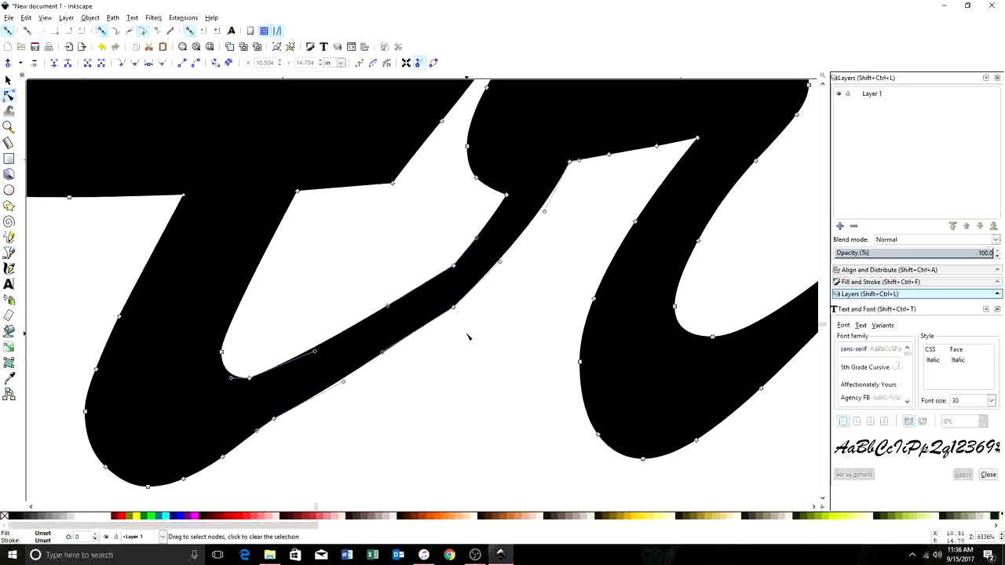
Adjust nodes along the join's upper and lower edges so curves blend into the strokes.
{"action": "left_click", "coordinate": [452, 307]}
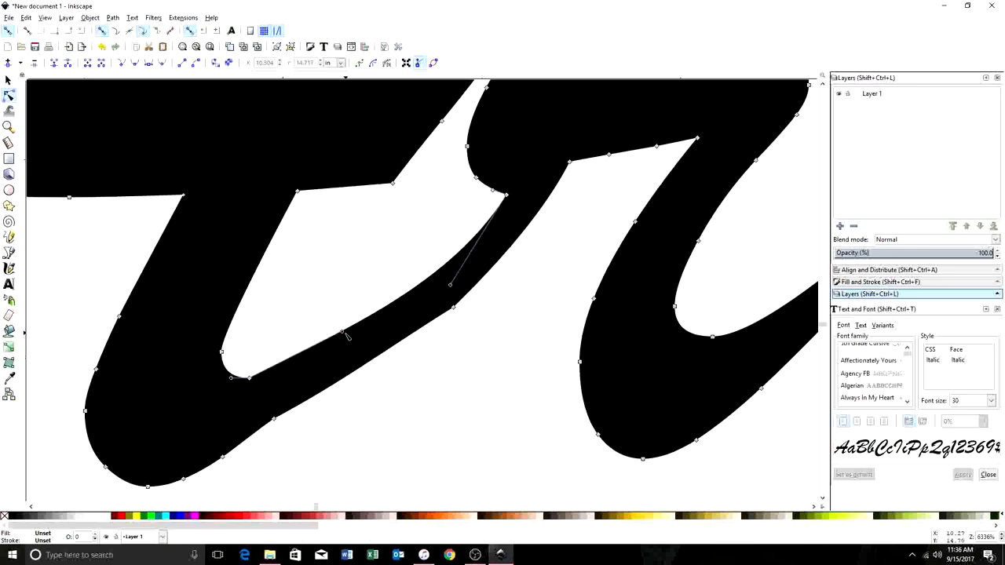
{"action": "mouse_move", "coordinate": [418, 358]}
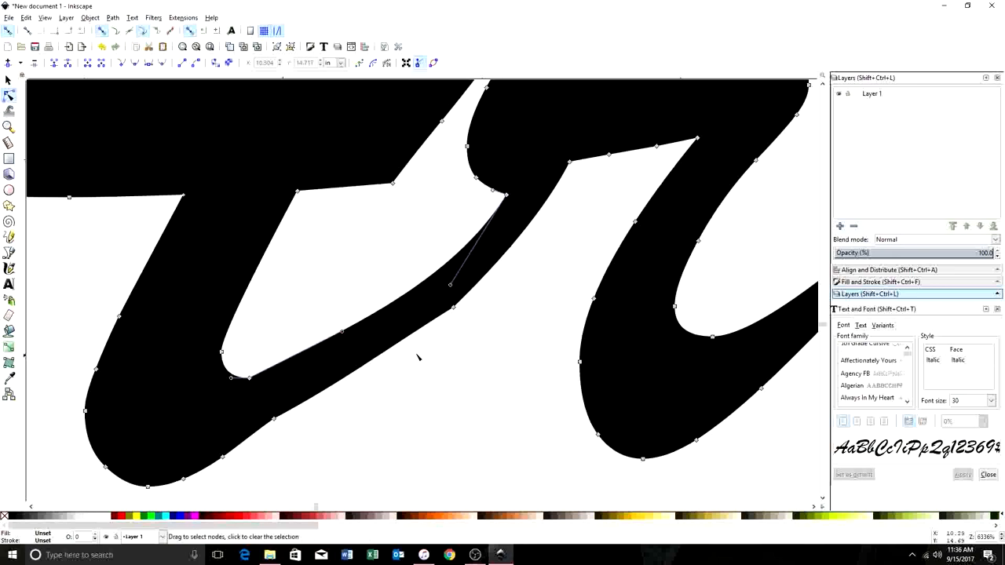
{"action": "left_click", "coordinate": [275, 420]}
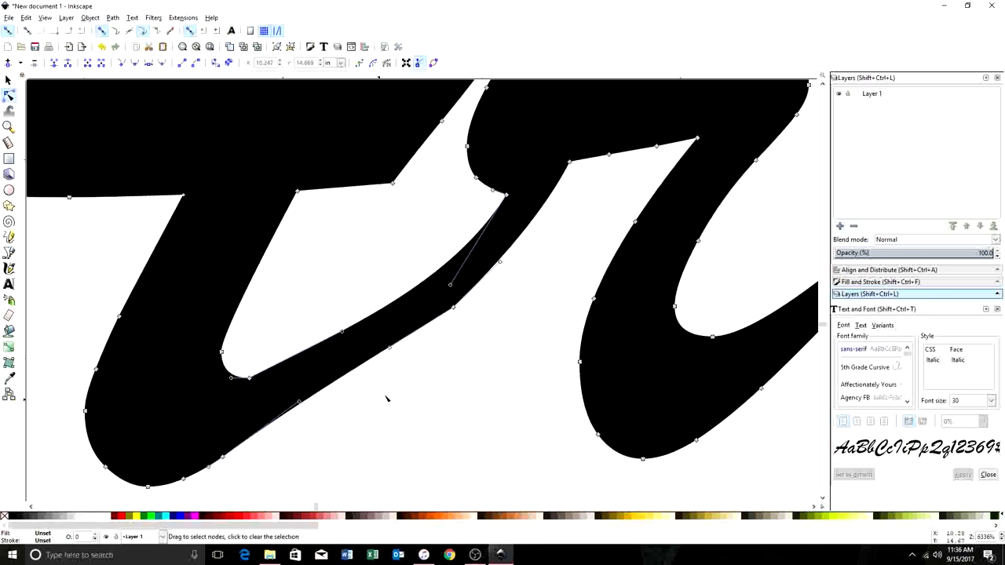
{"action": "mouse_move", "coordinate": [394, 365]}
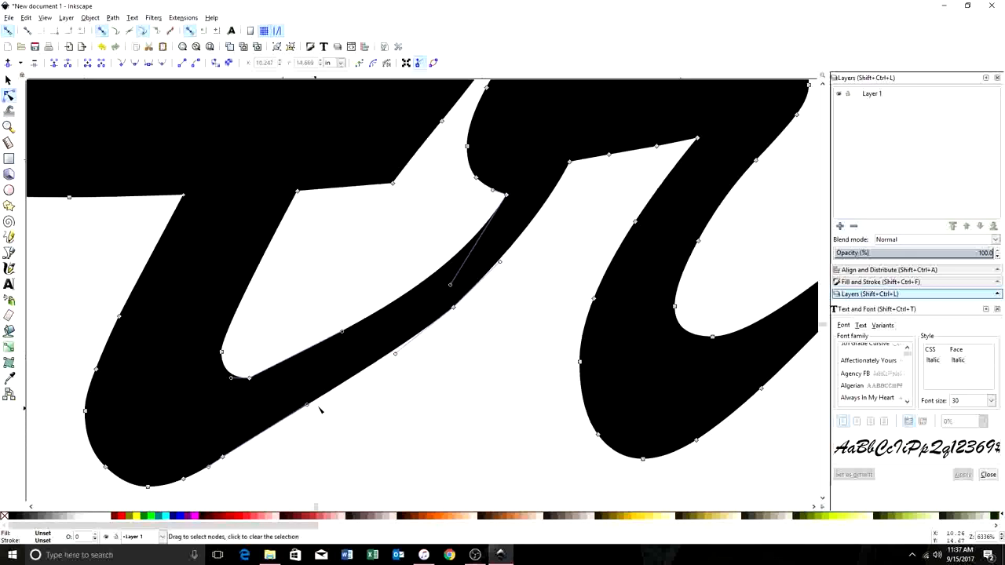
{"action": "mouse_move", "coordinate": [486, 288]}
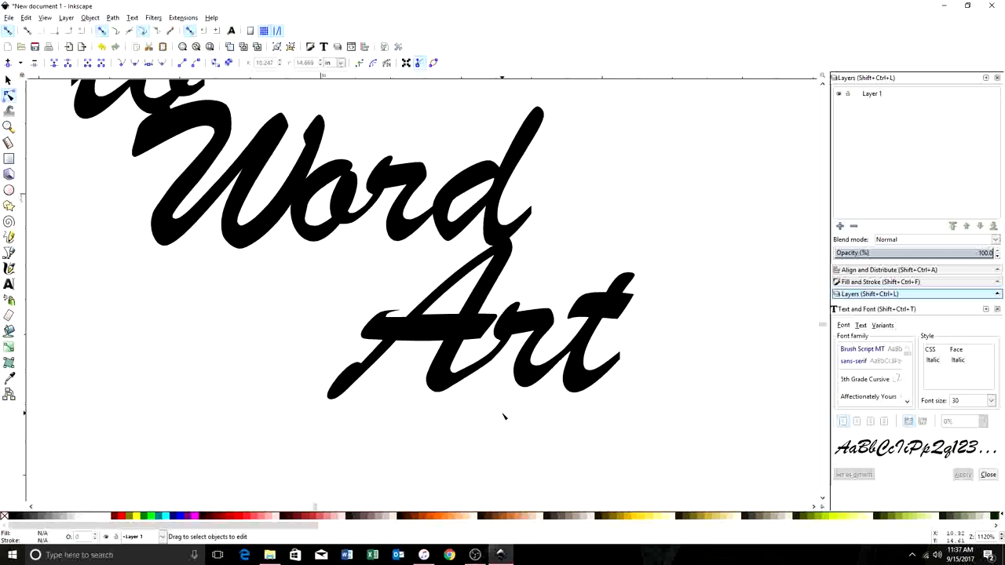
Zoom out to show the full 'Word Art' lettering.
{"action": "left_click", "coordinate": [526, 385]}
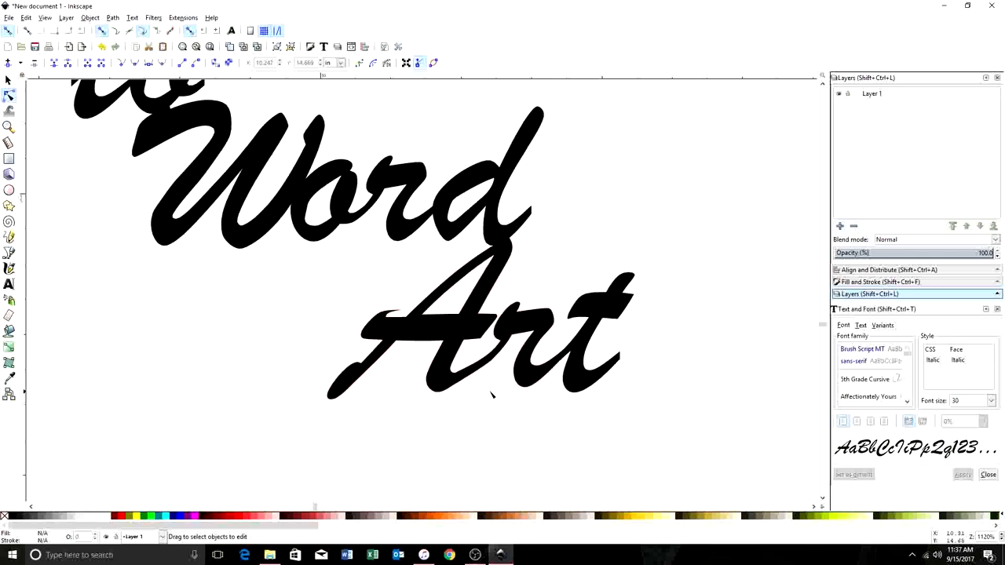
{"action": "left_click", "coordinate": [511, 345]}
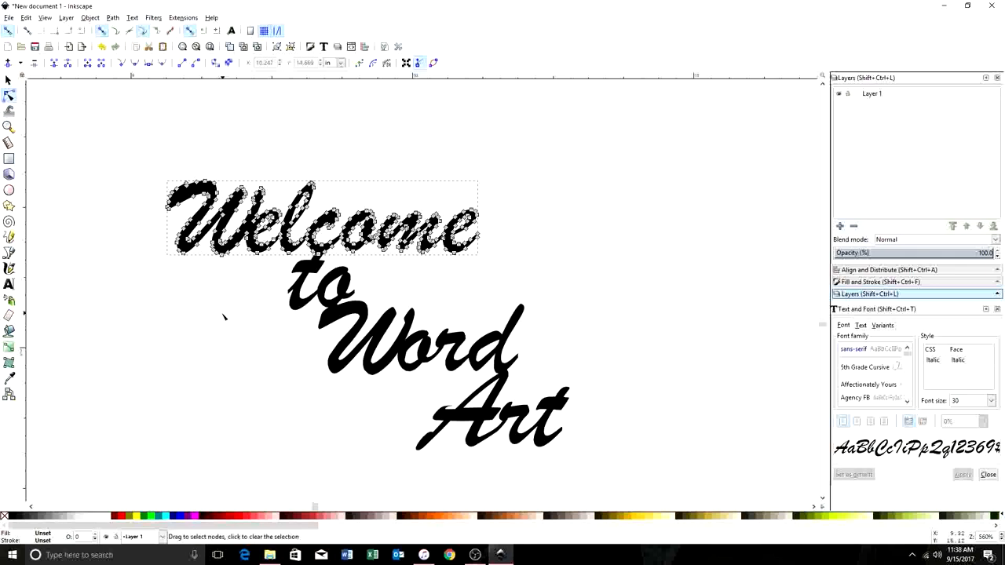
{"action": "mouse_move", "coordinate": [272, 285]}
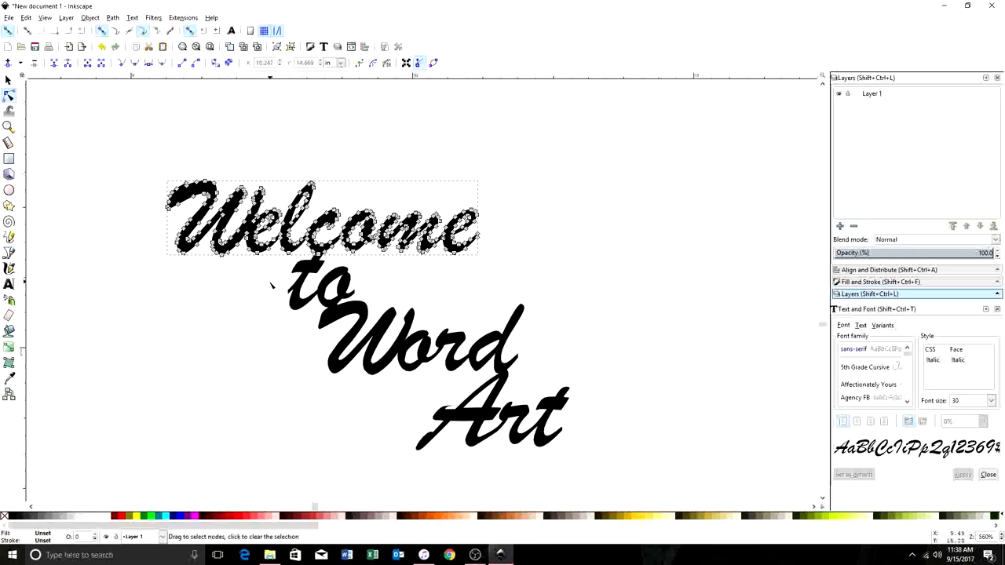
Select 'Welcome' and 'to' together and merge them with Path > Union.
{"action": "left_click", "coordinate": [306, 283]}
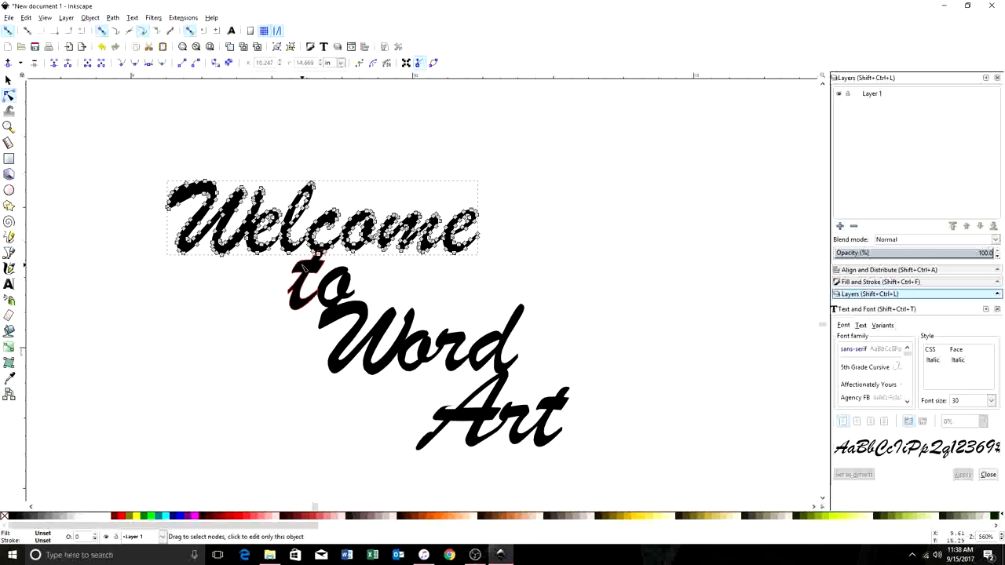
{"action": "left_click", "coordinate": [318, 287]}
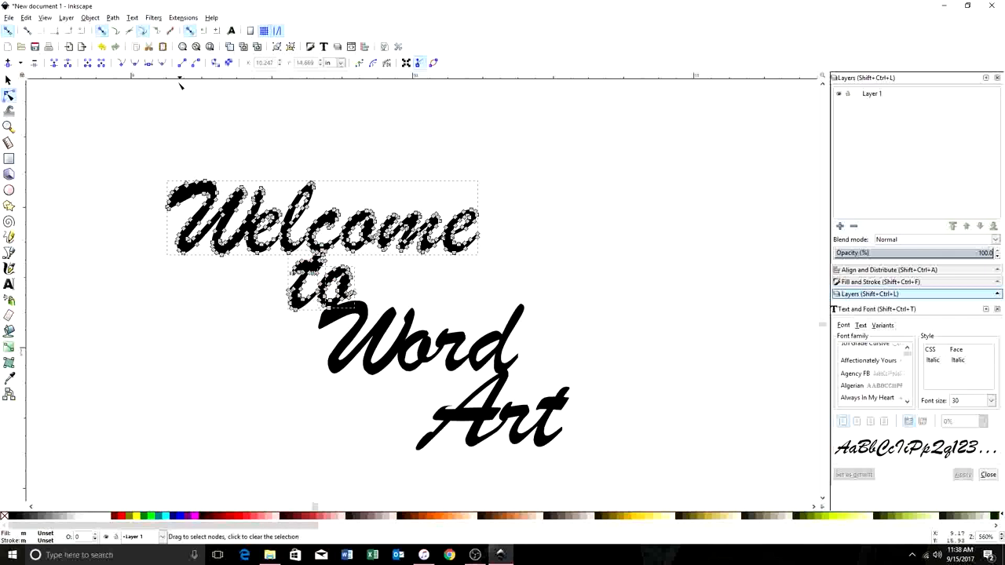
{"action": "left_click", "coordinate": [112, 17]}
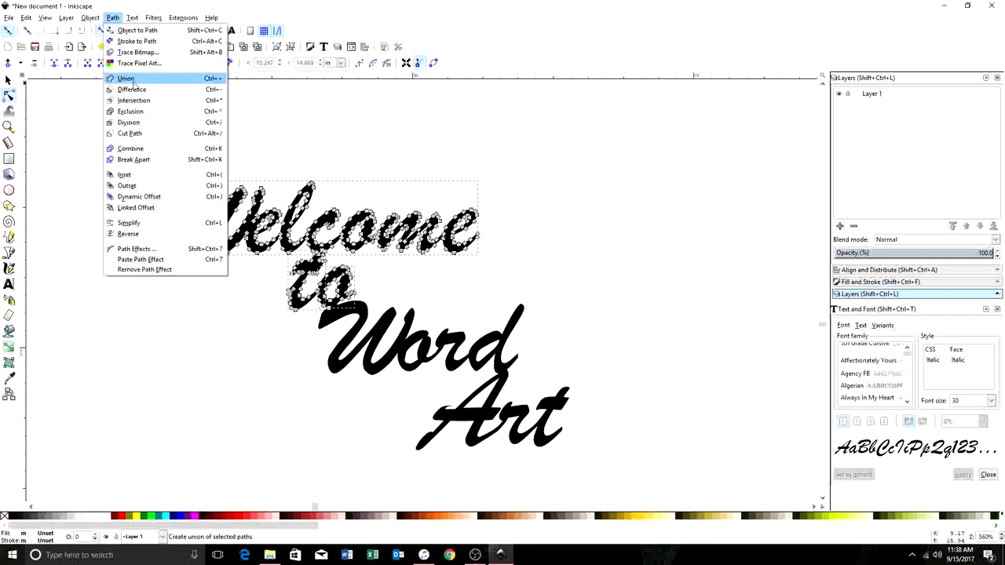
{"action": "left_click", "coordinate": [126, 78]}
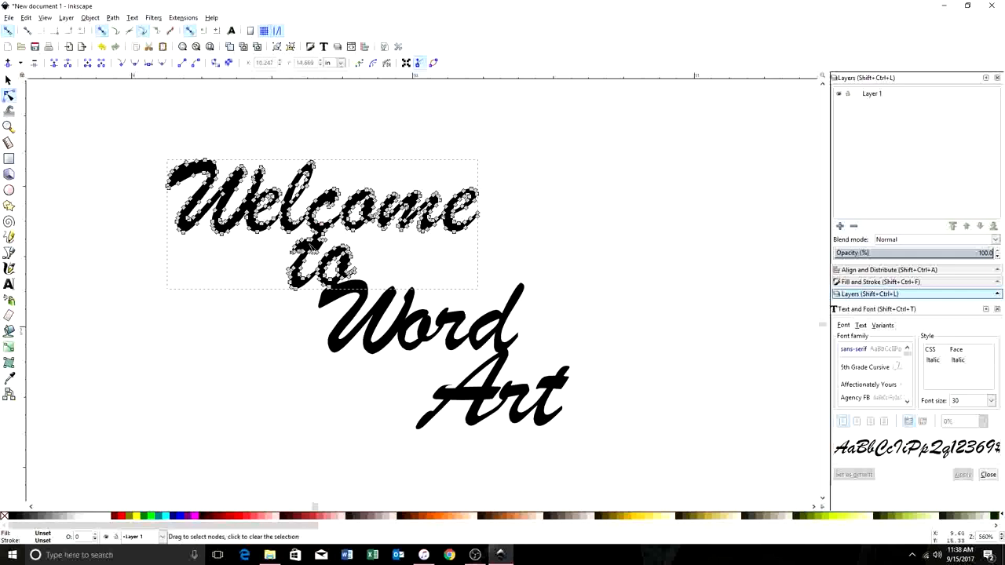
{"action": "mouse_move", "coordinate": [324, 264]}
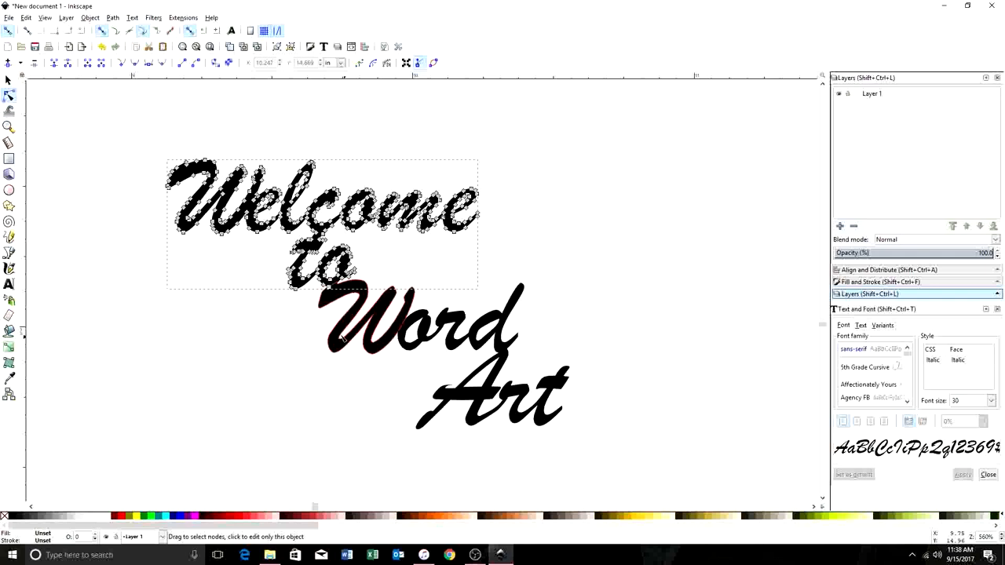
Add 'Word' to the selection and union it into the Welcome-to path.
{"action": "left_click", "coordinate": [312, 331]}
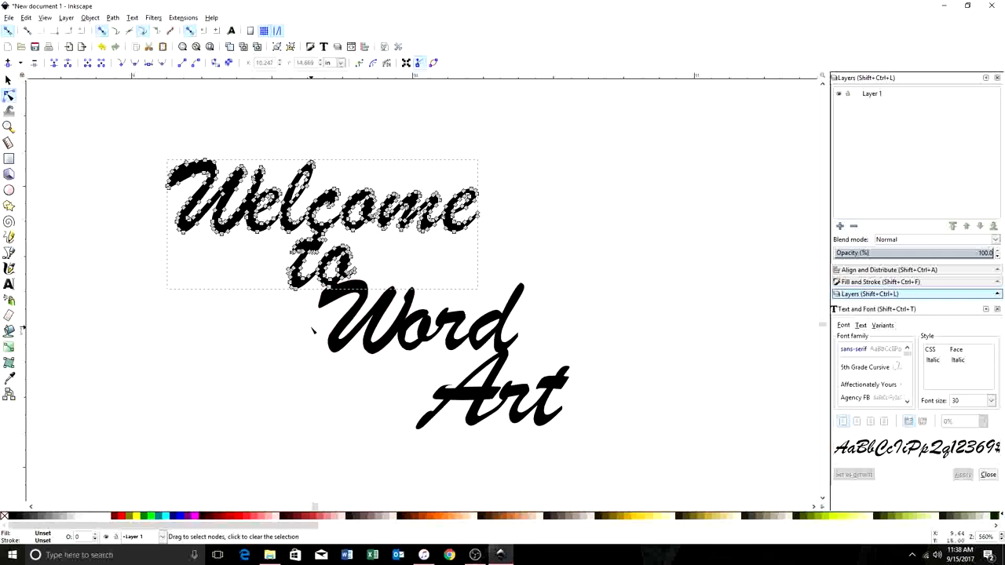
{"action": "mouse_move", "coordinate": [292, 340]}
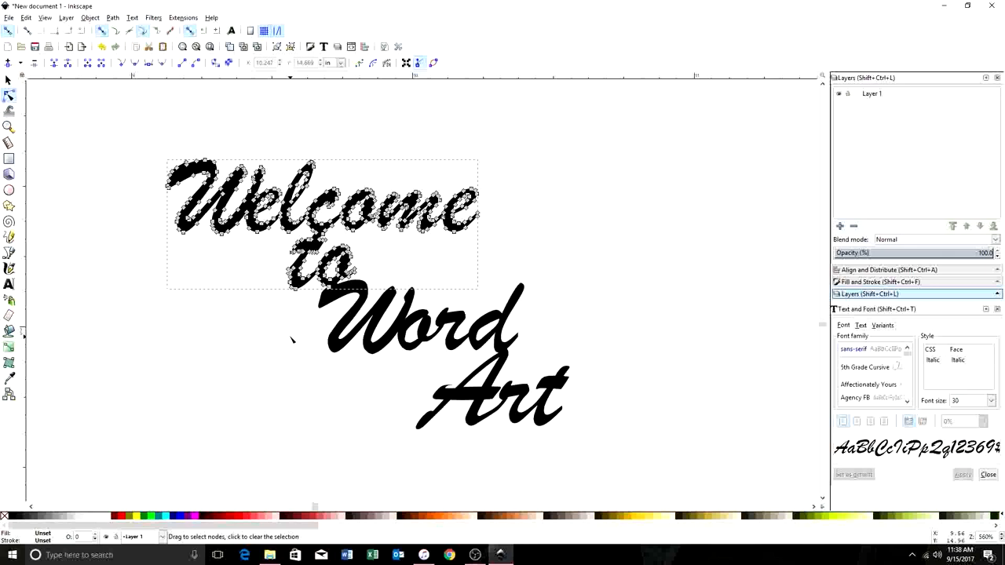
{"action": "mouse_move", "coordinate": [255, 318]}
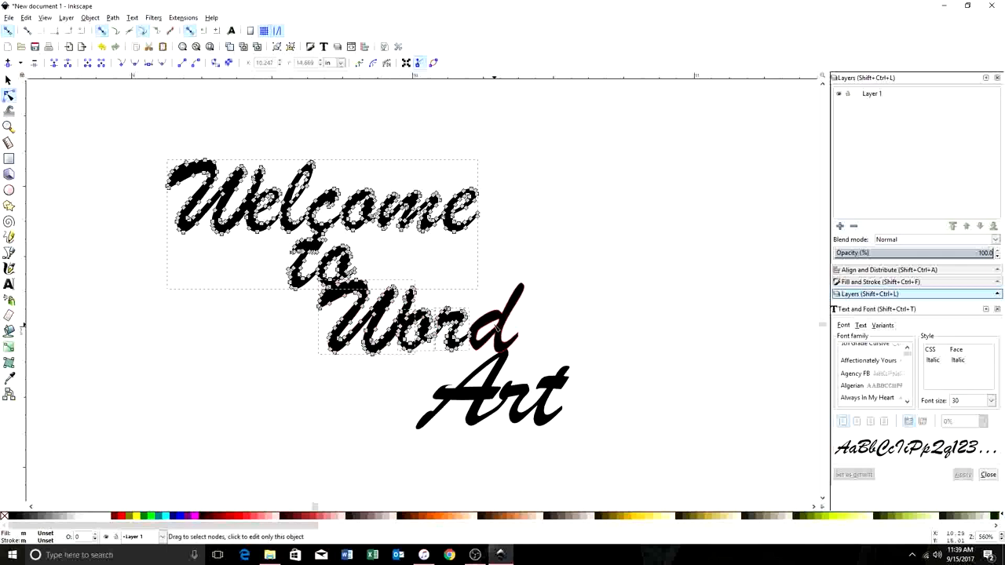
{"action": "left_click", "coordinate": [113, 18]}
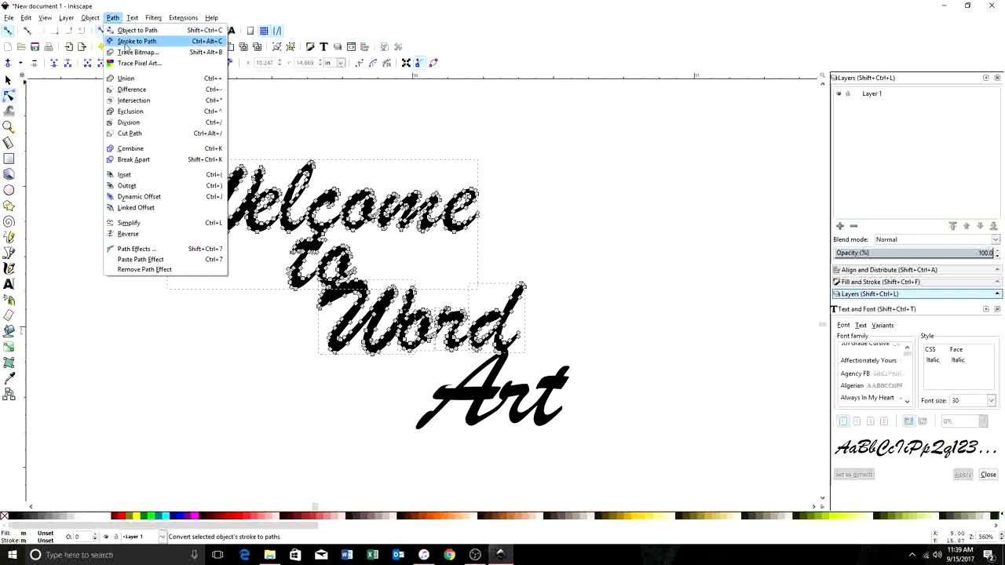
{"action": "left_click", "coordinate": [137, 30]}
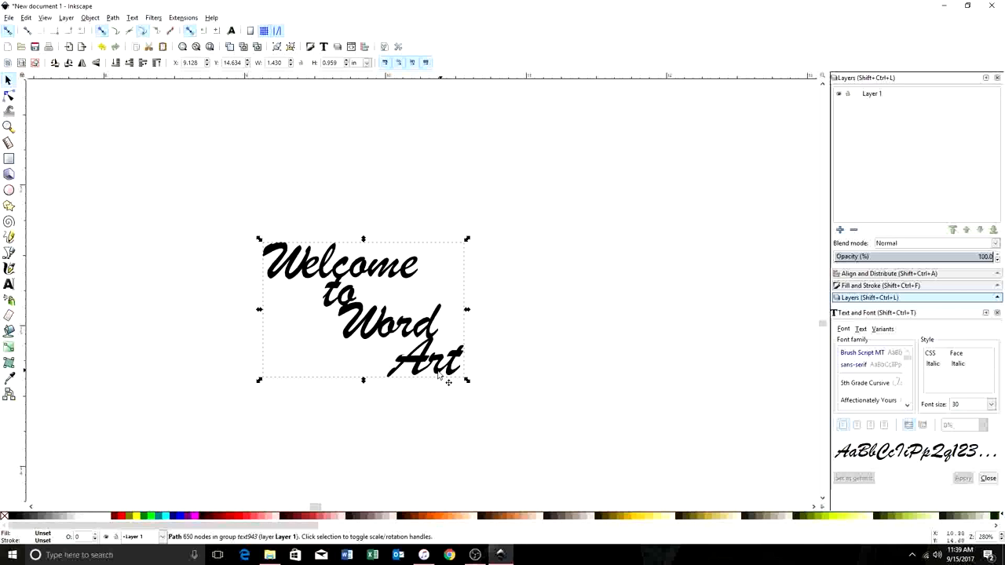
{"action": "mouse_move", "coordinate": [271, 261]}
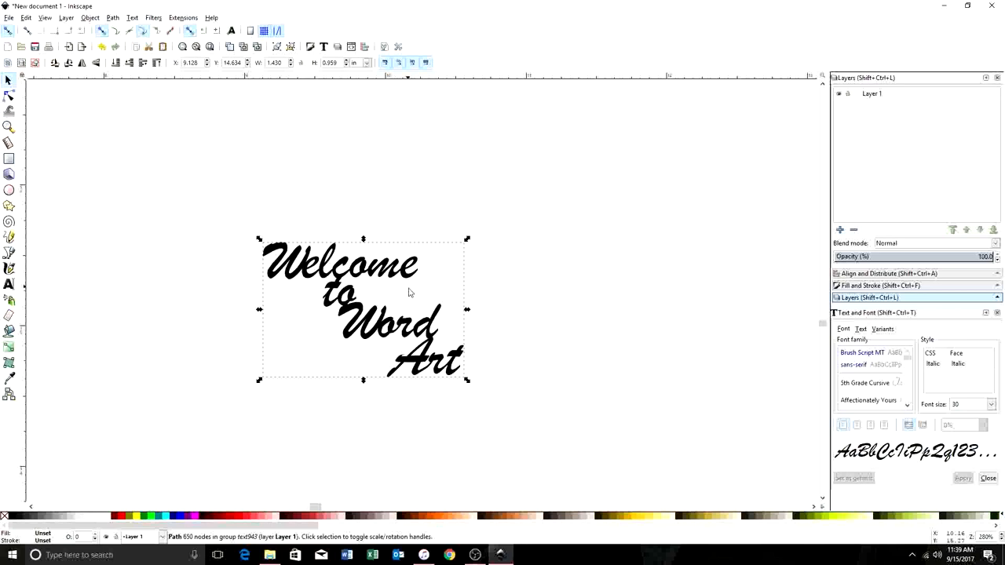
{"action": "mouse_move", "coordinate": [554, 328]}
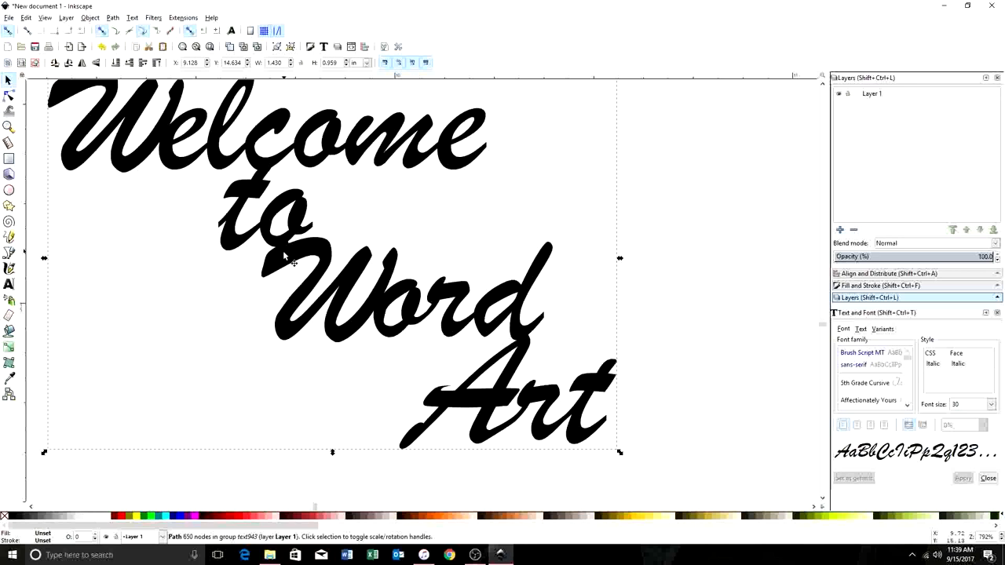
{"action": "mouse_move", "coordinate": [402, 354]}
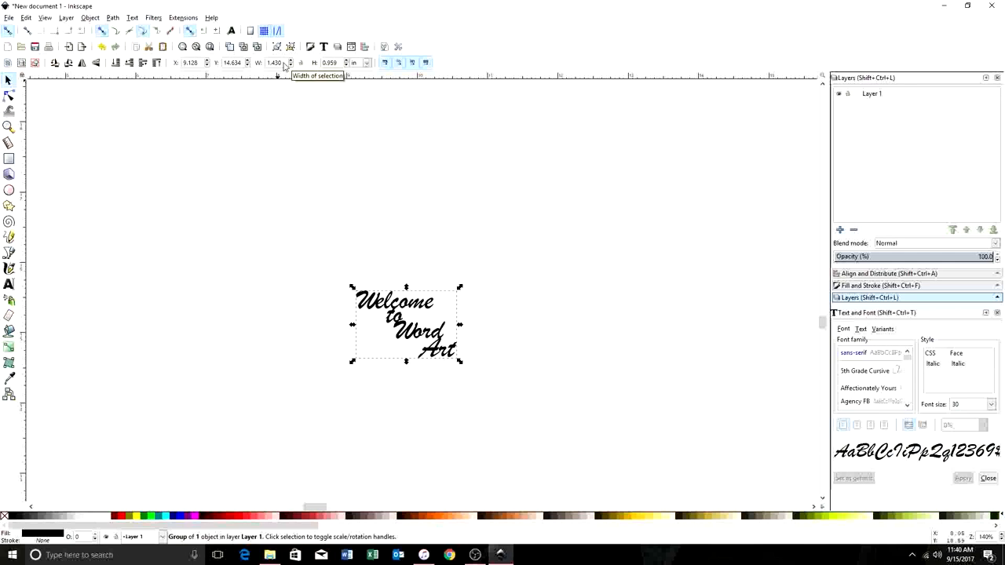
{"action": "mouse_move", "coordinate": [332, 100]}
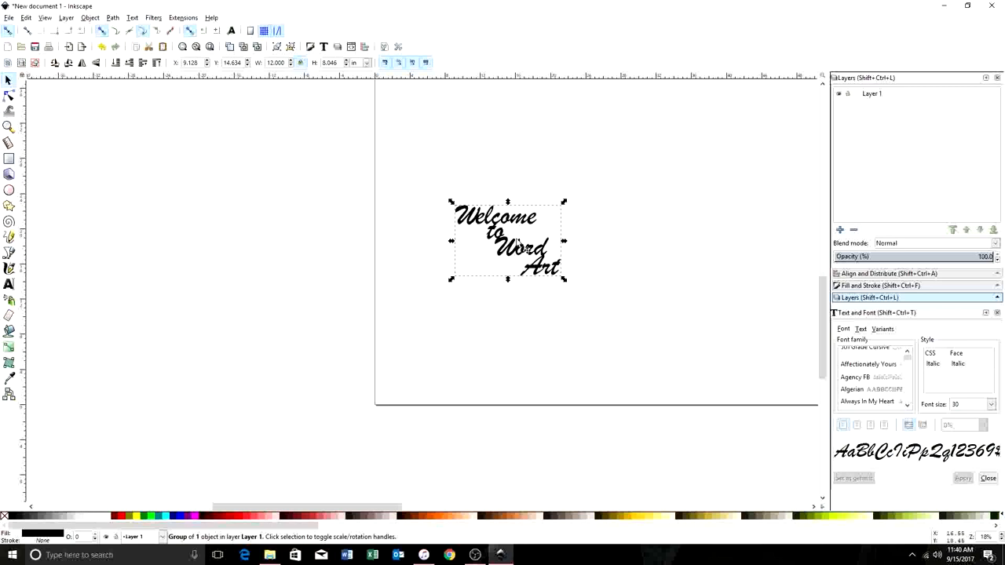
Drag the lettering until it snaps flush into the page's bottom-left corner.
{"action": "left_click_drag", "start_coordinate": [506, 239], "coordinate": [454, 345]}
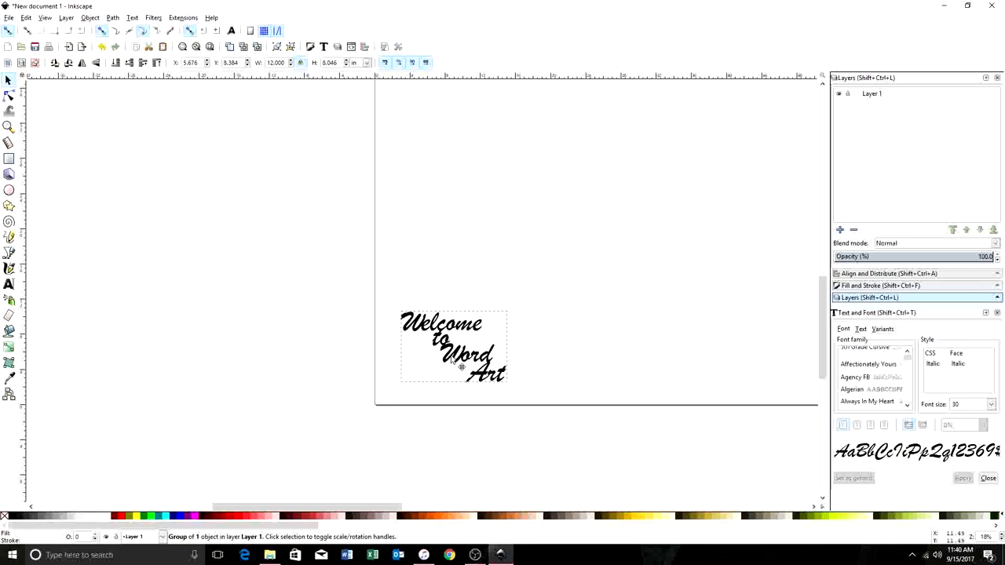
{"action": "left_click_drag", "start_coordinate": [453, 346], "coordinate": [436, 365]}
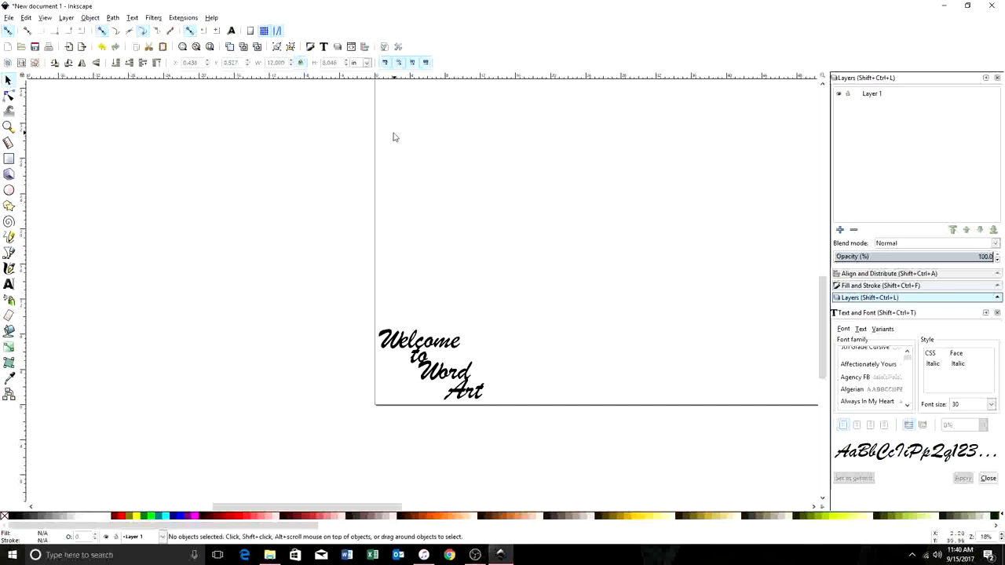
{"action": "mouse_move", "coordinate": [736, 340]}
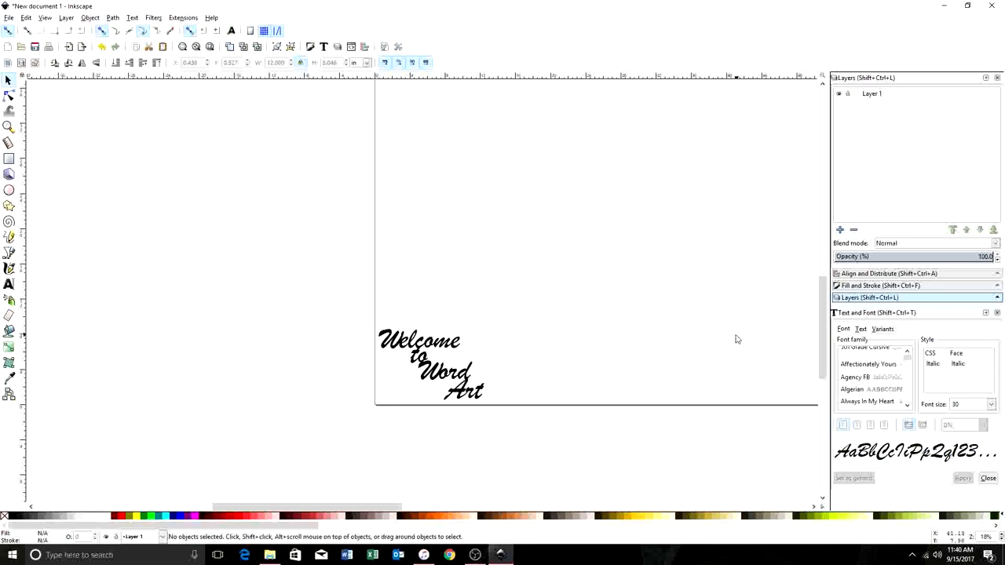
{"action": "scroll", "scroll_direction": "right", "scroll_amount": 3}
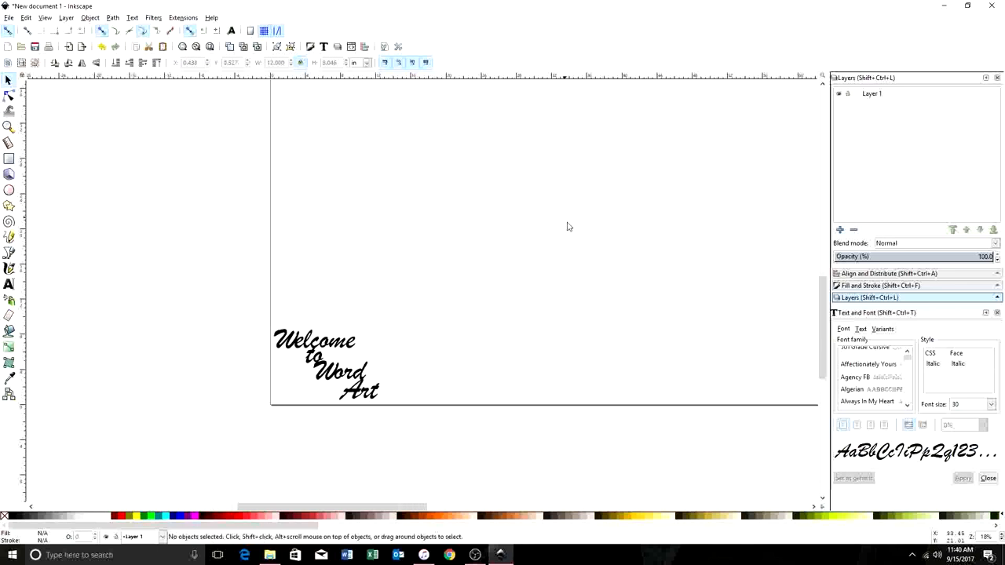
{"action": "mouse_move", "coordinate": [561, 250]}
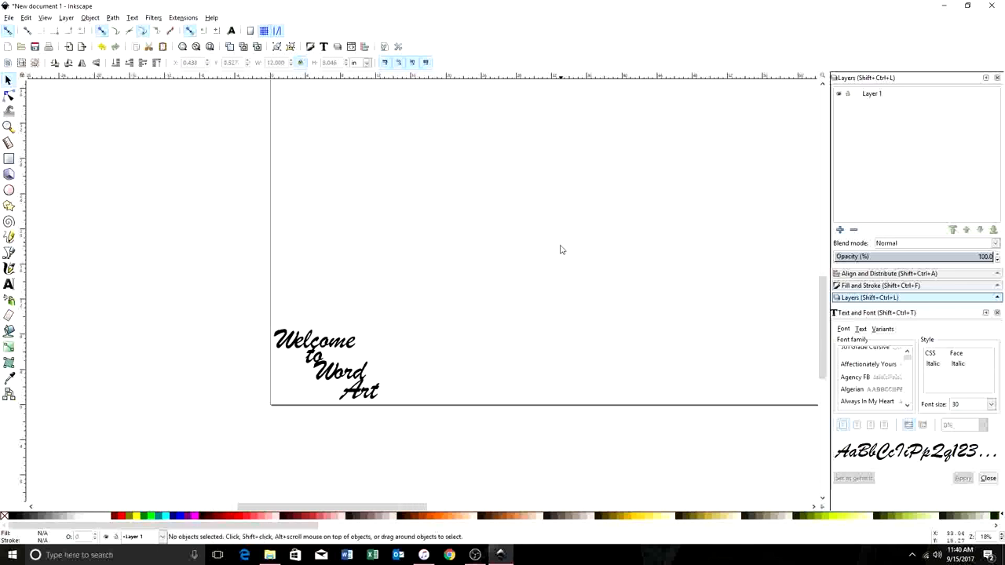
{"action": "mouse_move", "coordinate": [623, 187]}
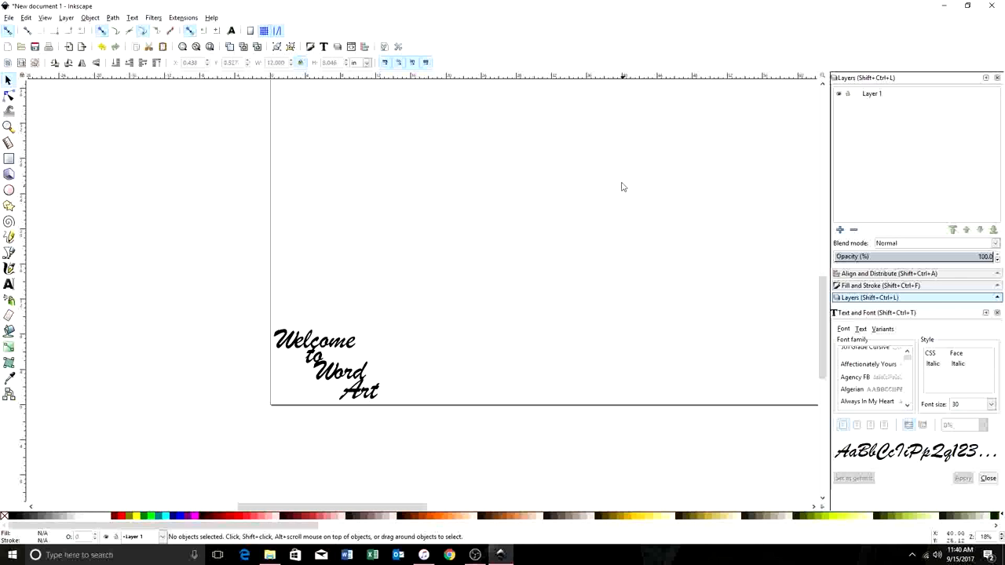
{"action": "mouse_move", "coordinate": [255, 455]}
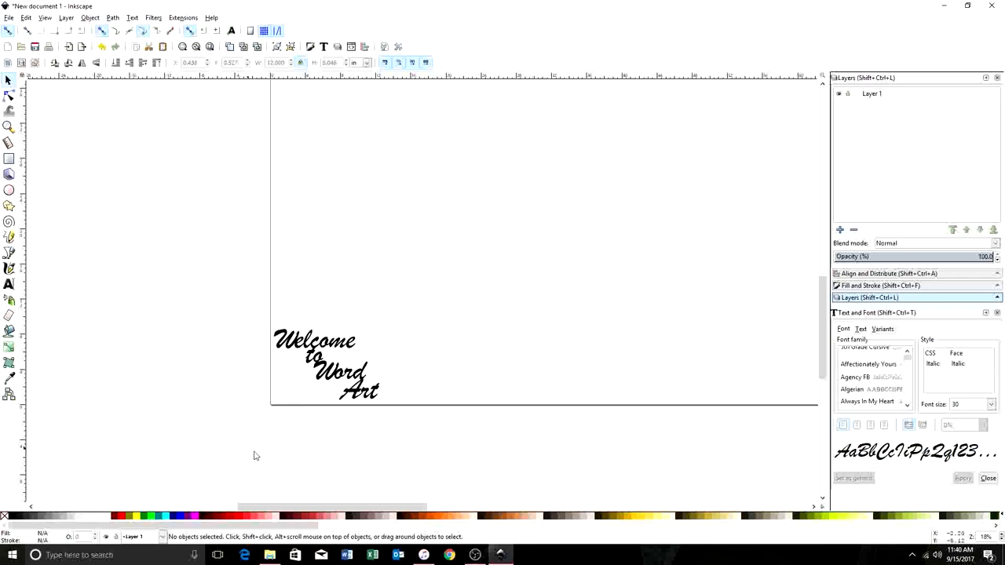
{"action": "mouse_move", "coordinate": [262, 432]}
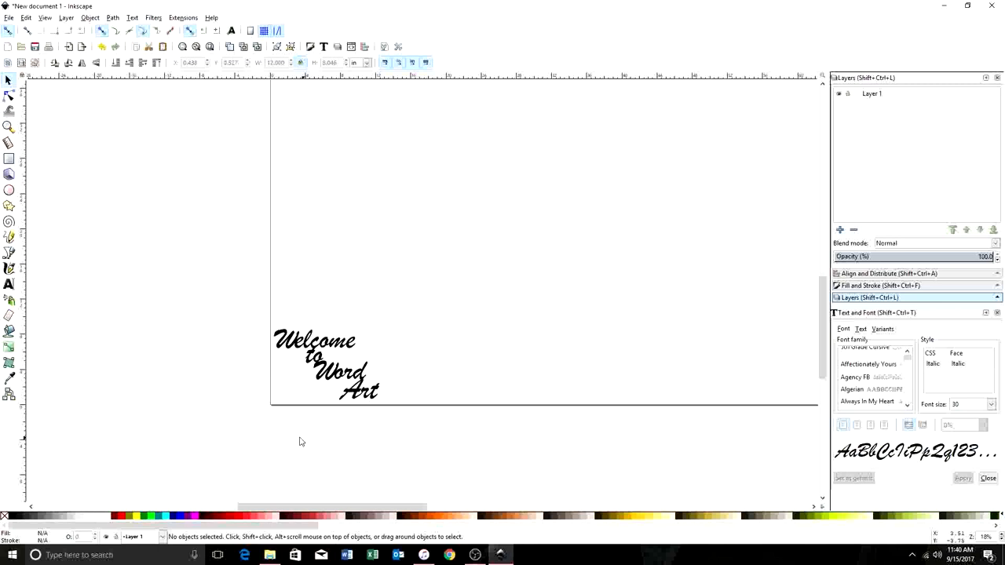
{"action": "mouse_move", "coordinate": [325, 382]}
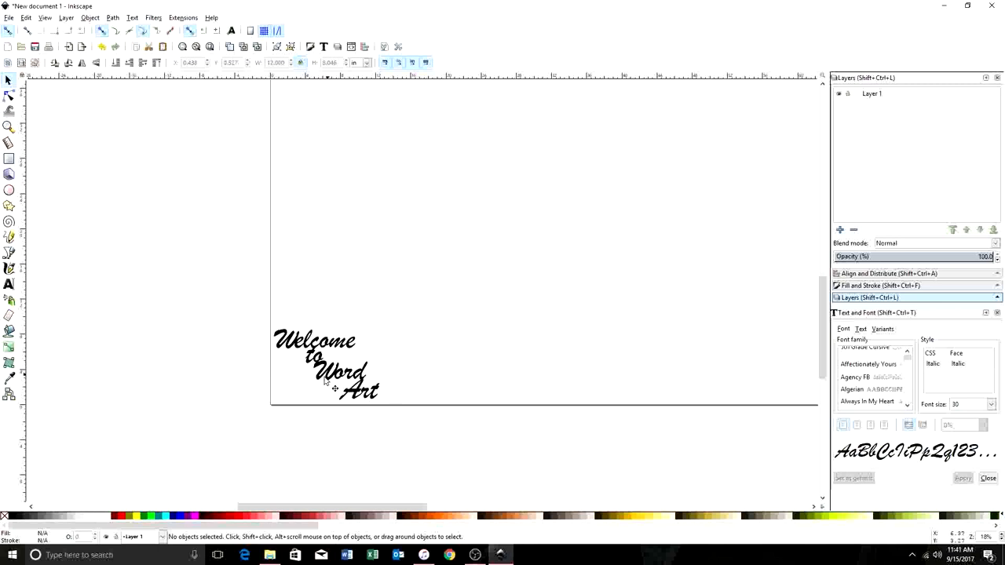
{"action": "left_click_drag", "start_coordinate": [317, 157], "coordinate": [635, 334]}
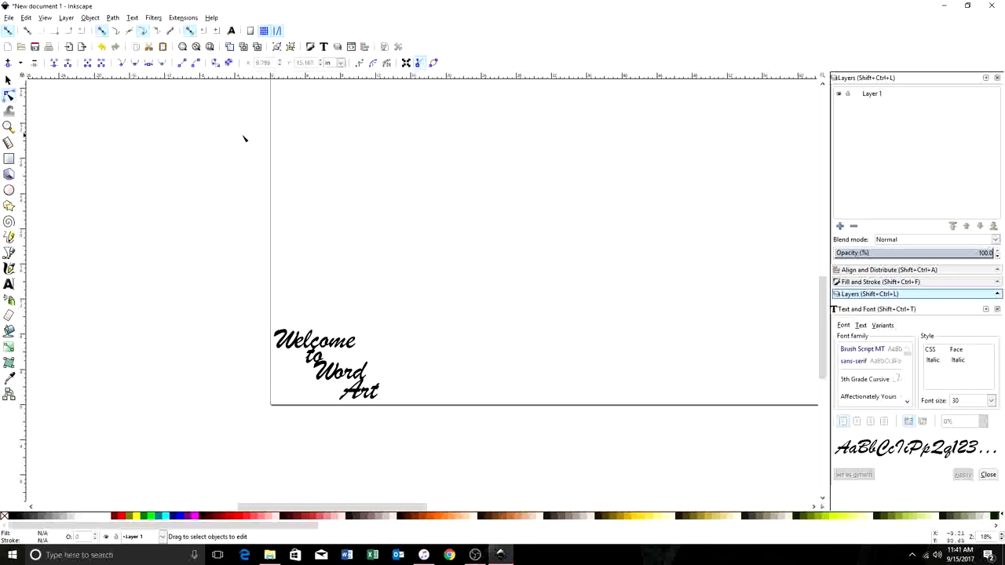
Drag a selection box across the lettering to start editing its nodes.
{"action": "left_click_drag", "start_coordinate": [303, 148], "coordinate": [647, 330]}
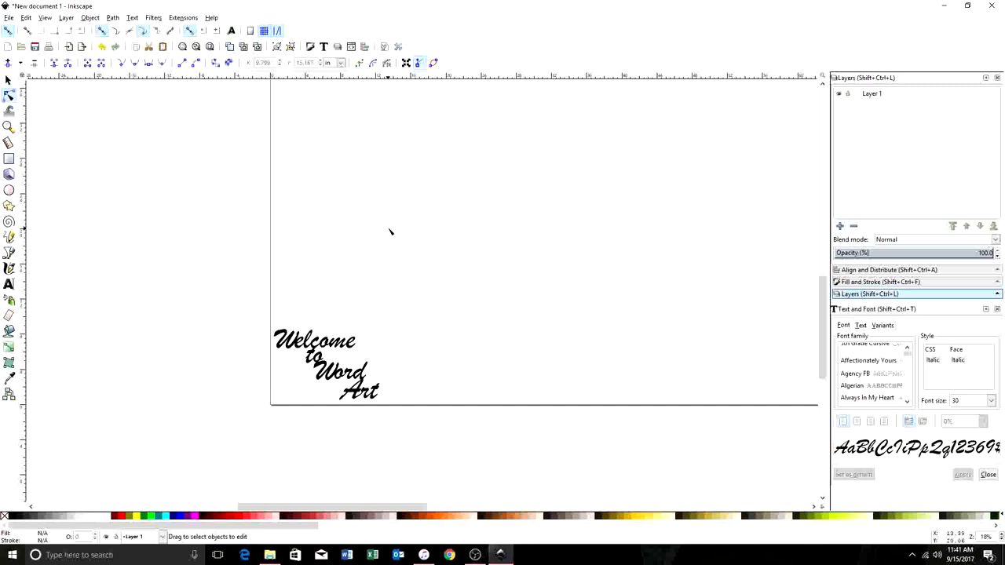
{"action": "mouse_move", "coordinate": [404, 226]}
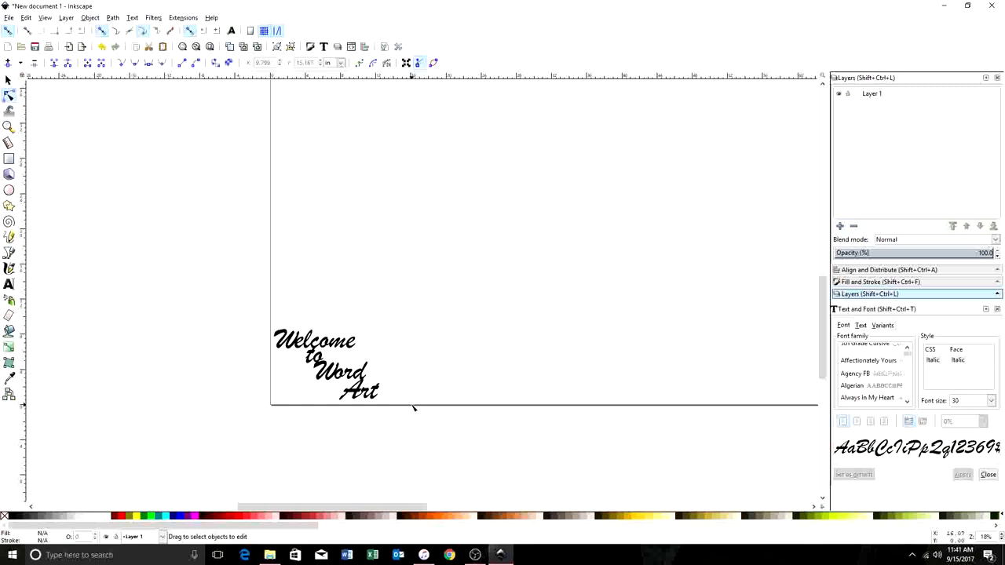
{"action": "mouse_move", "coordinate": [340, 230]}
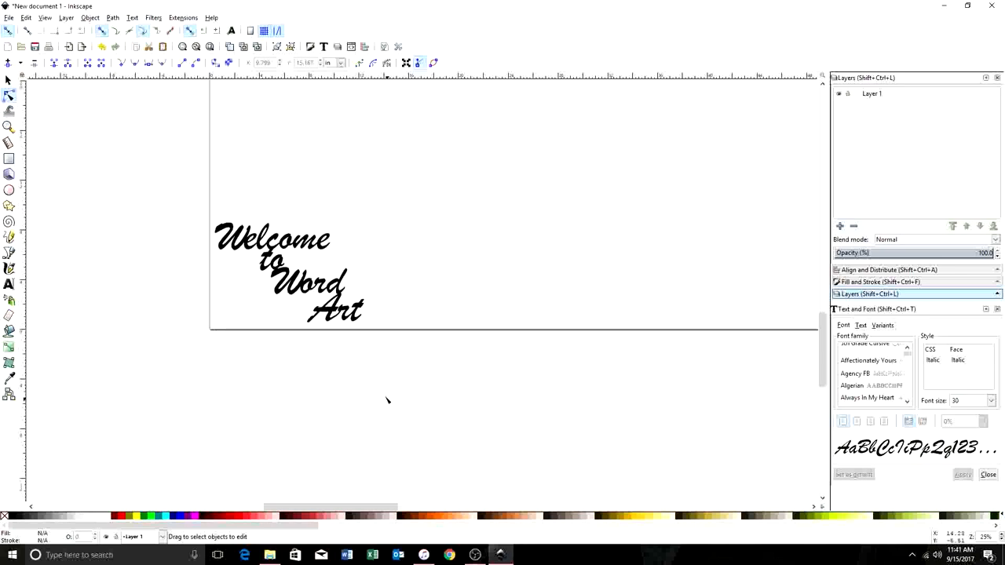
{"action": "mouse_move", "coordinate": [373, 364]}
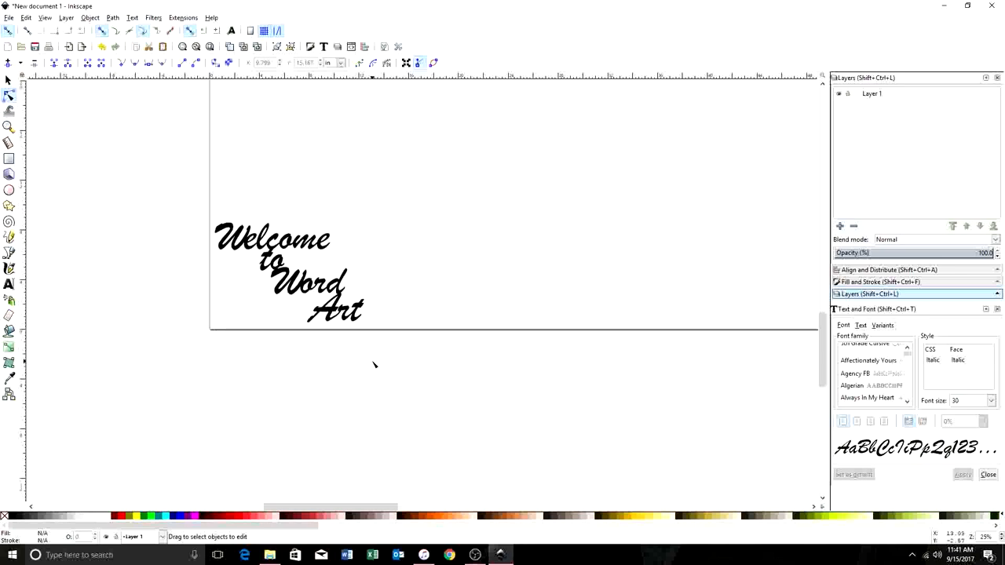
{"action": "mouse_move", "coordinate": [380, 369]}
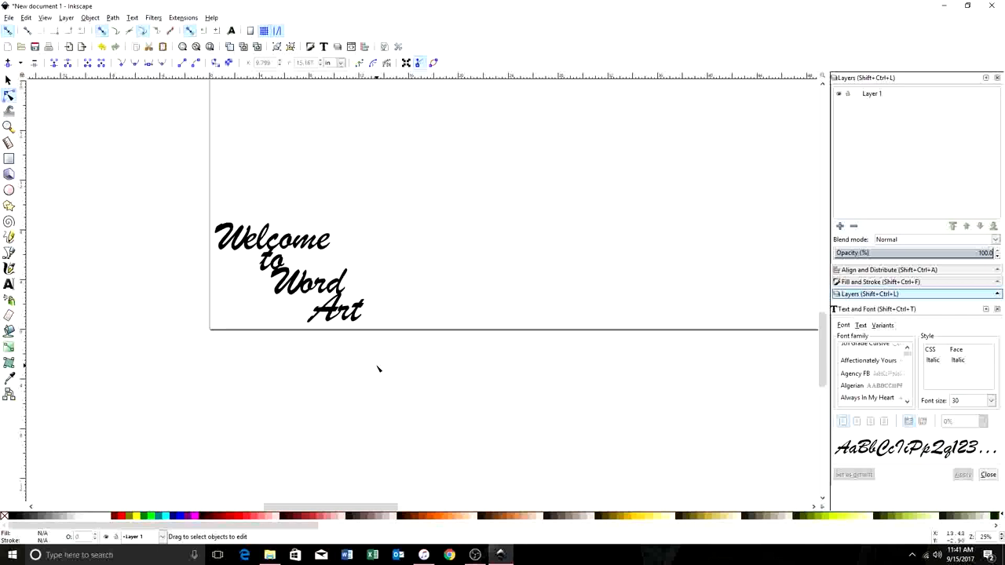
{"action": "mouse_move", "coordinate": [397, 390]}
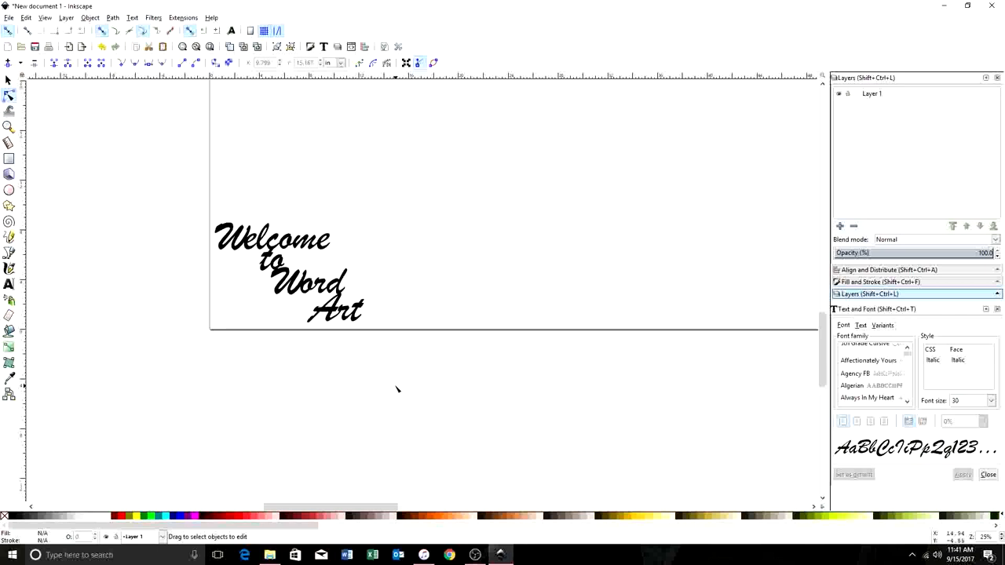
{"action": "left_click", "coordinate": [270, 291]}
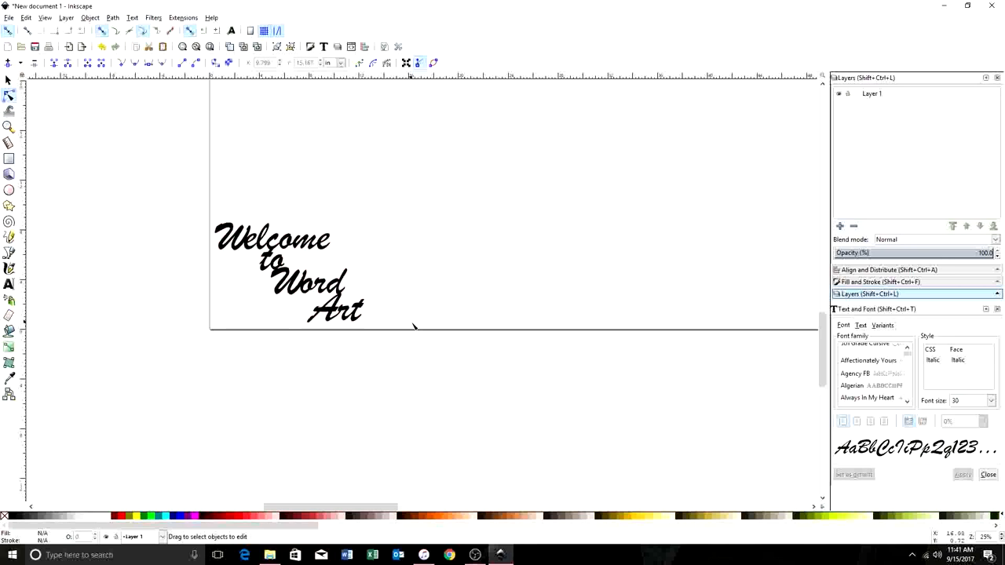
{"action": "mouse_move", "coordinate": [402, 305]}
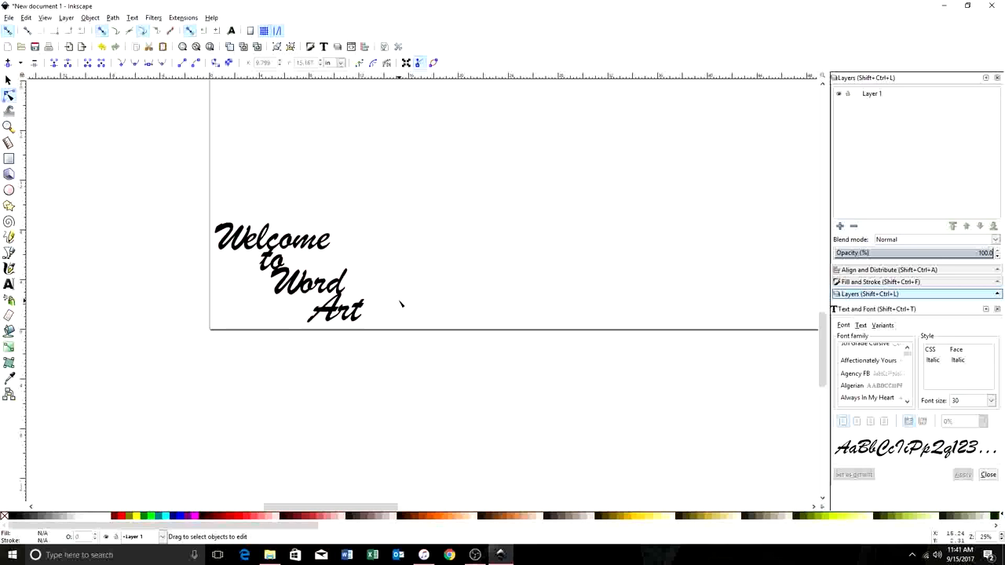
{"action": "mouse_move", "coordinate": [379, 251]}
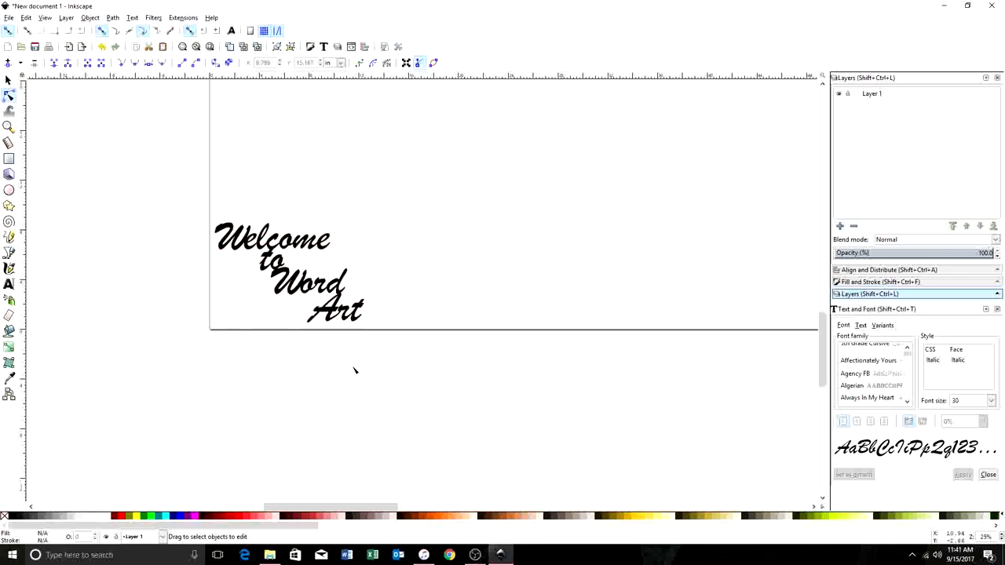
{"action": "mouse_move", "coordinate": [453, 346]}
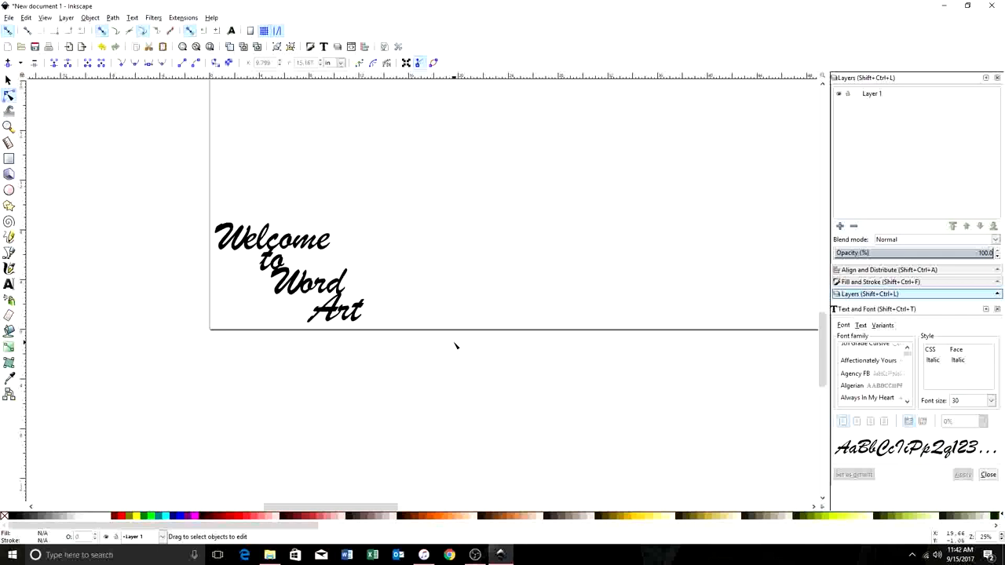
{"action": "mouse_move", "coordinate": [438, 239]}
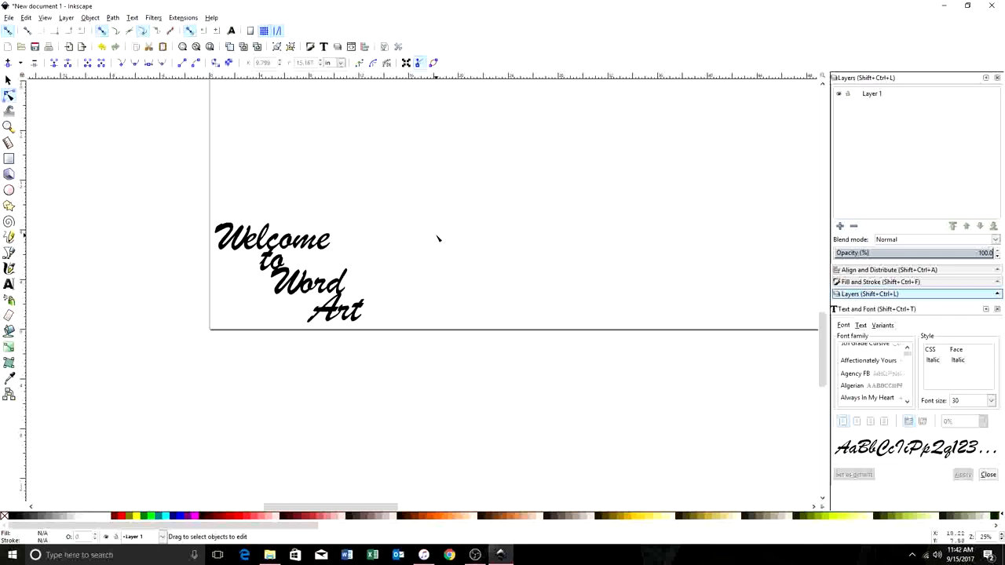
{"action": "mouse_move", "coordinate": [477, 307]}
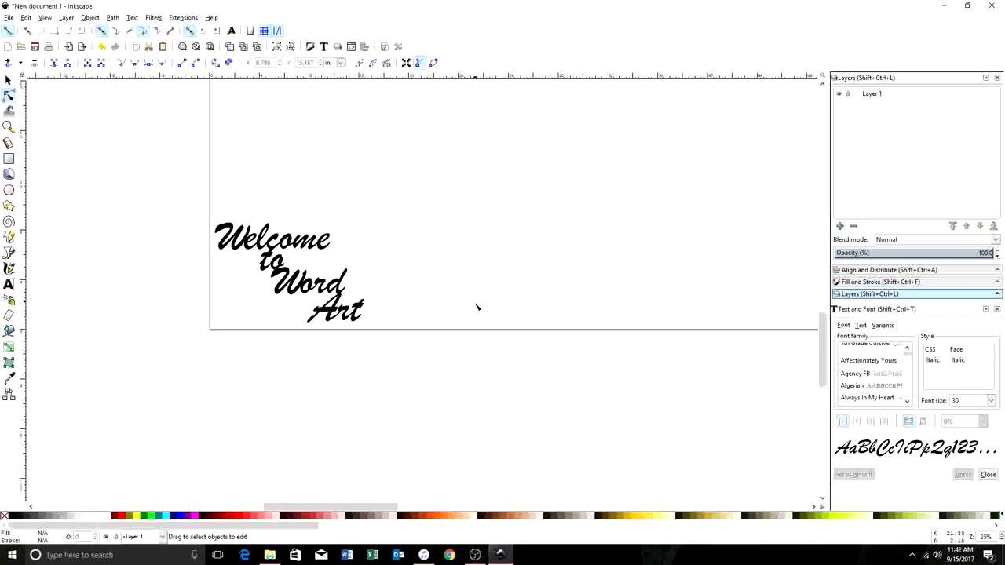